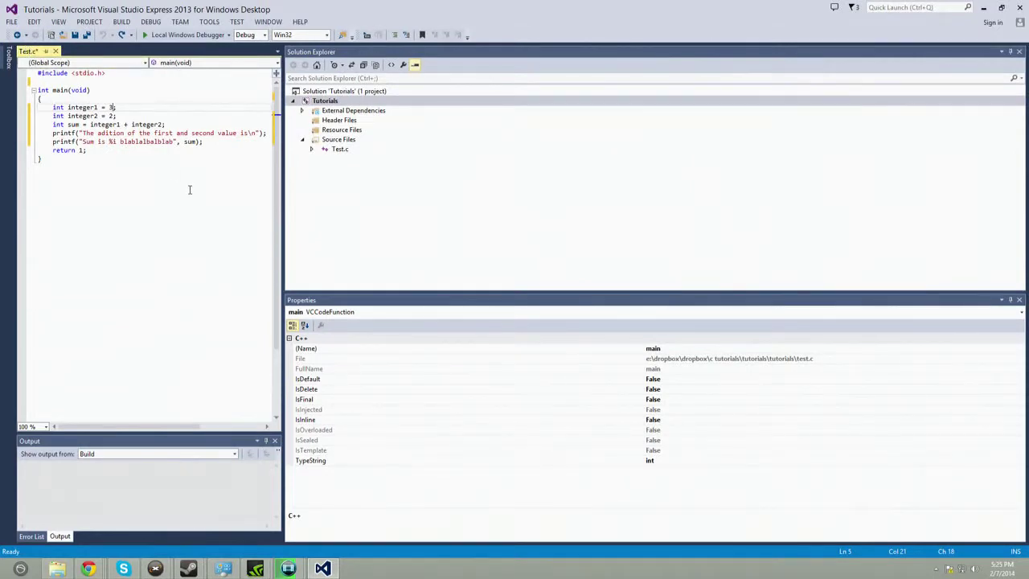
Remove the integer initial values and sum line, and reword the prompts to ask for first and last integer
key(BackSpace)
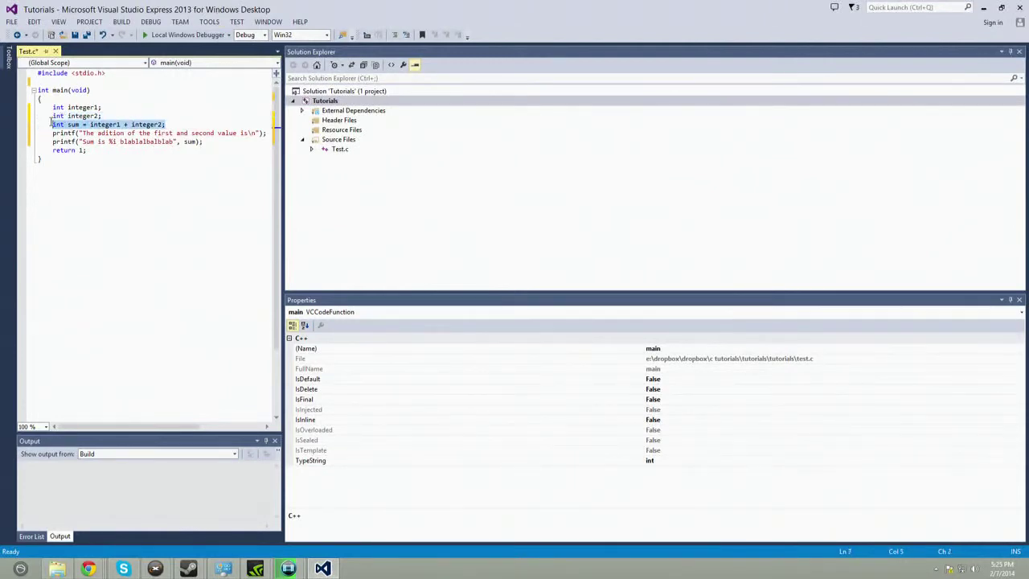
key(Delete)
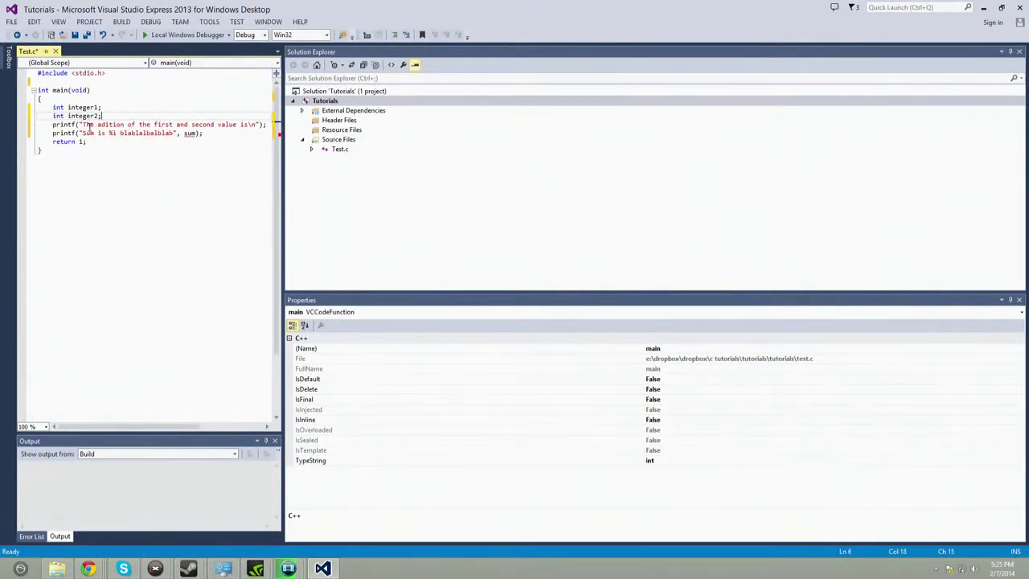
drag(80, 124, 244, 124)
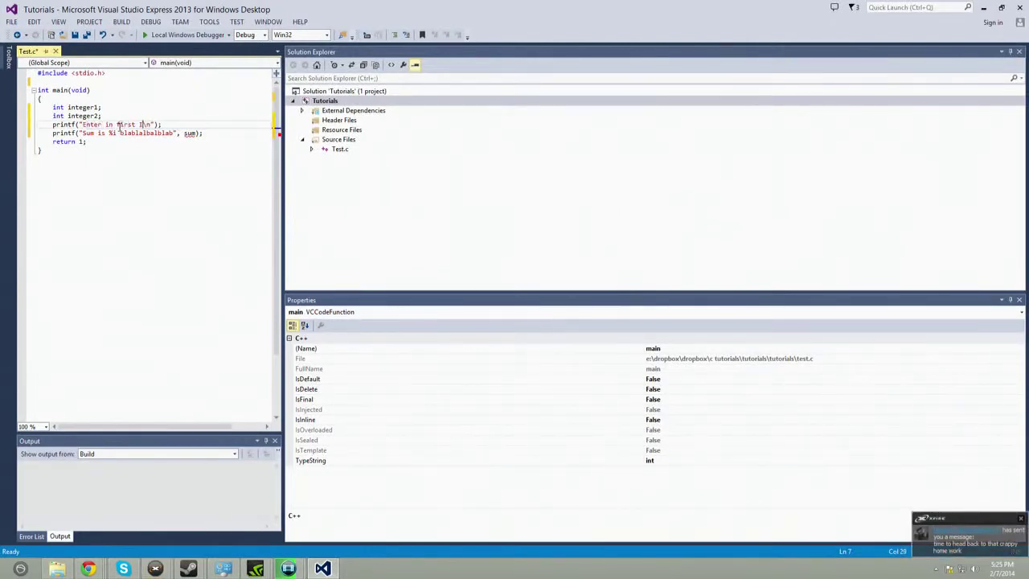
text(Integer)
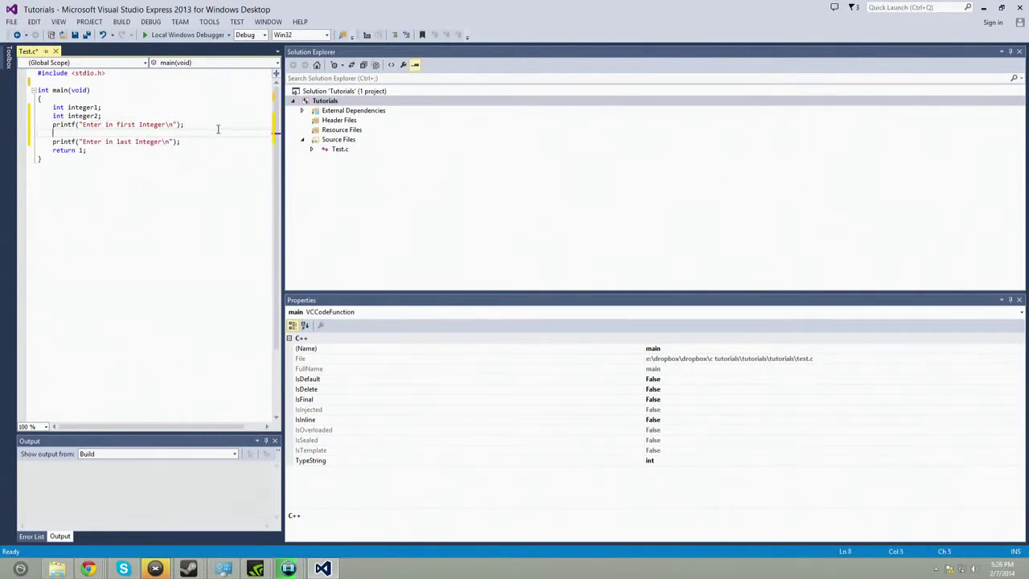
Add scanf_s("%i", &integer1); after the first prompt
text(scan)
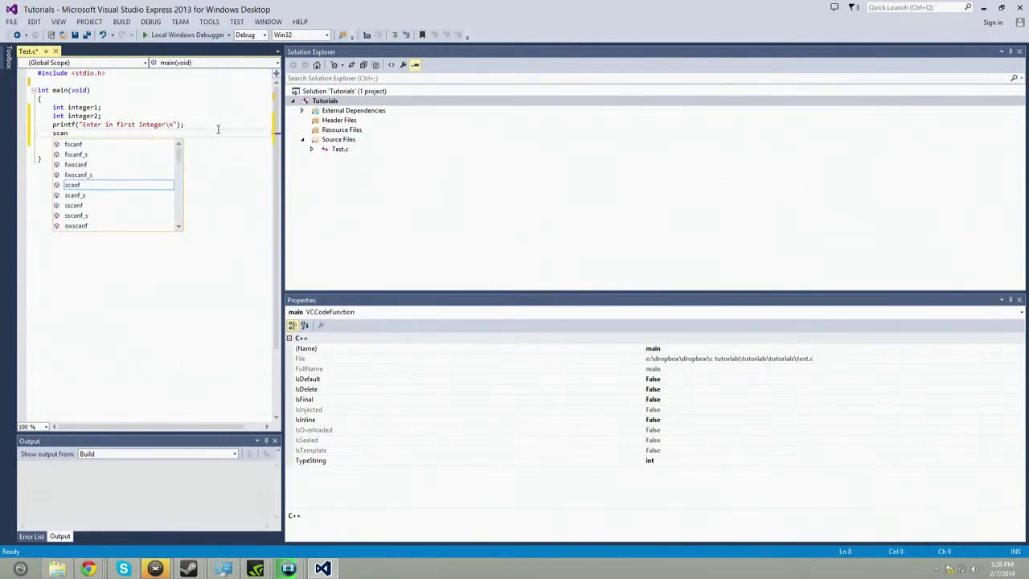
text(f_s("%)
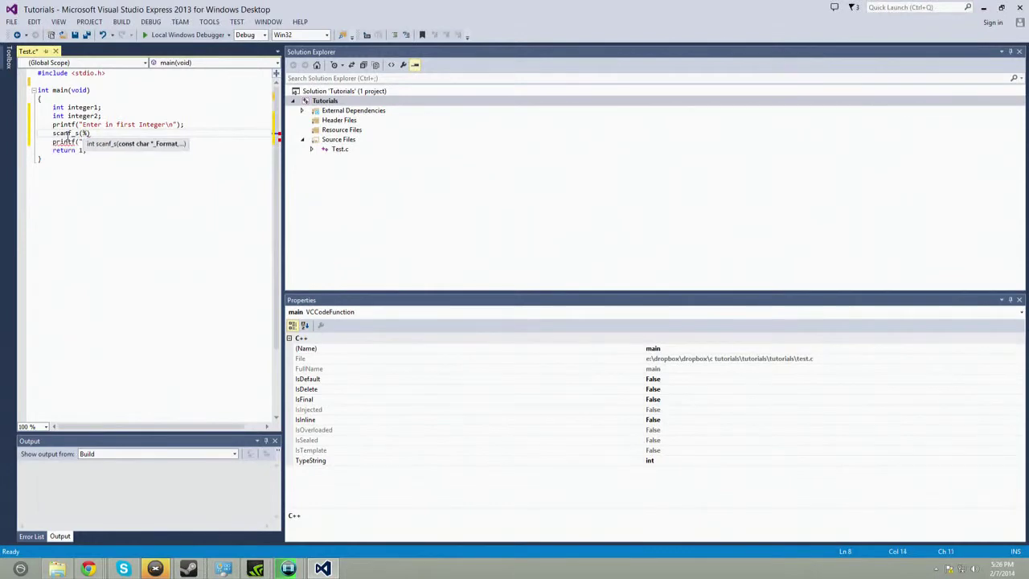
text(%d)
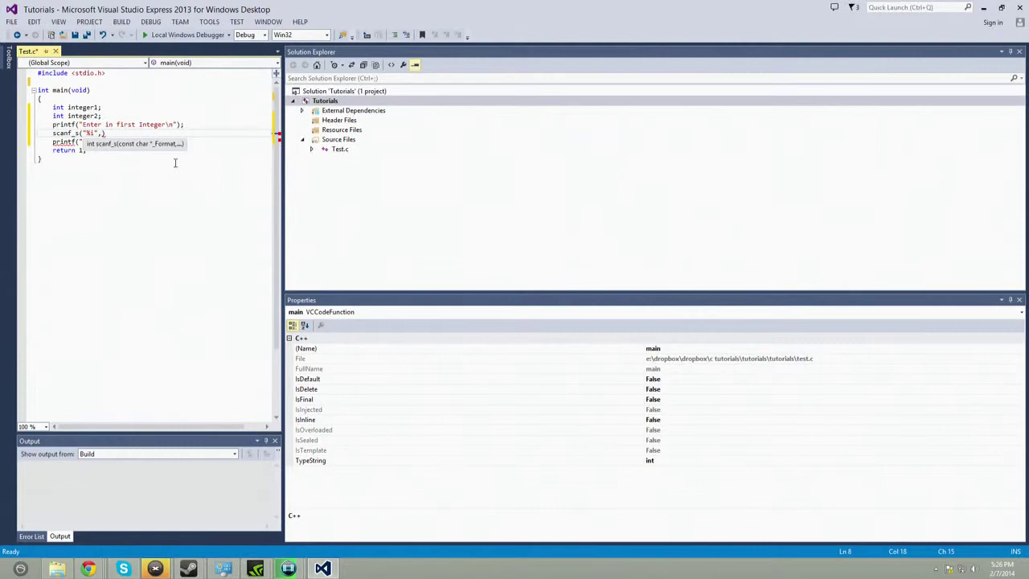
text(&integer1)
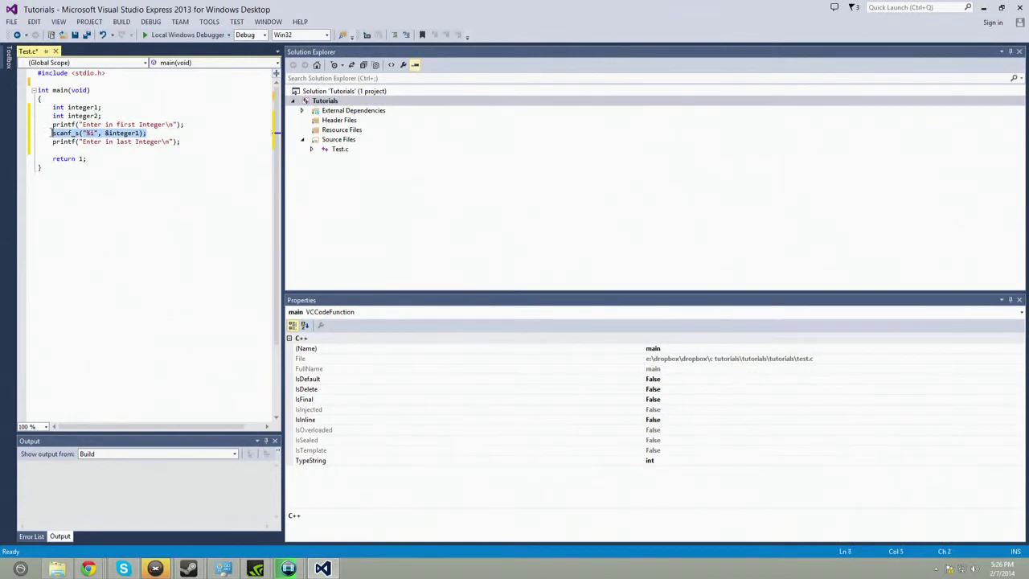
Copy the scanf_s line reading integer1 and paste it after the second prompt
right_click(96, 132)
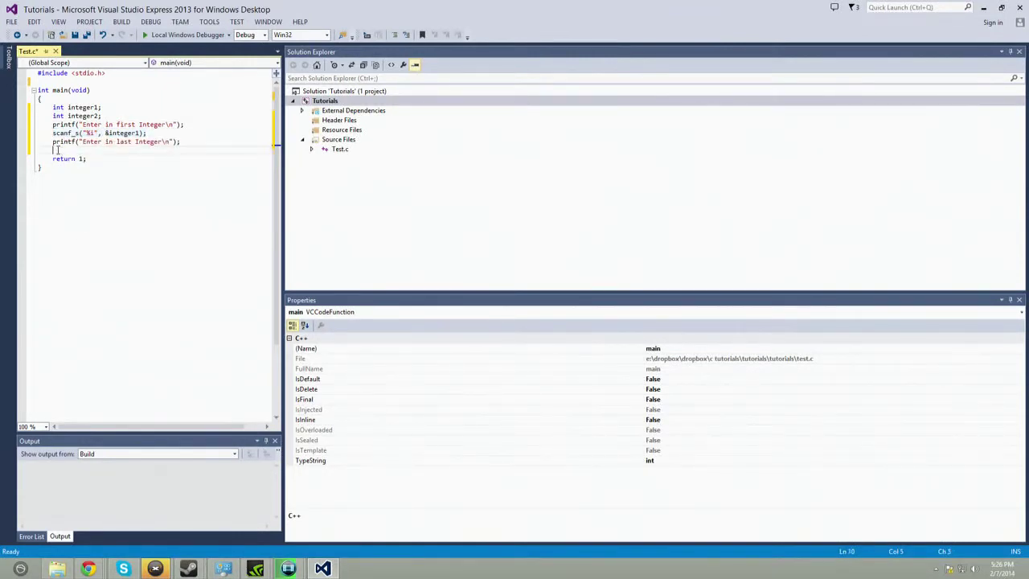
text(scanf_s("%i", &integer1);)
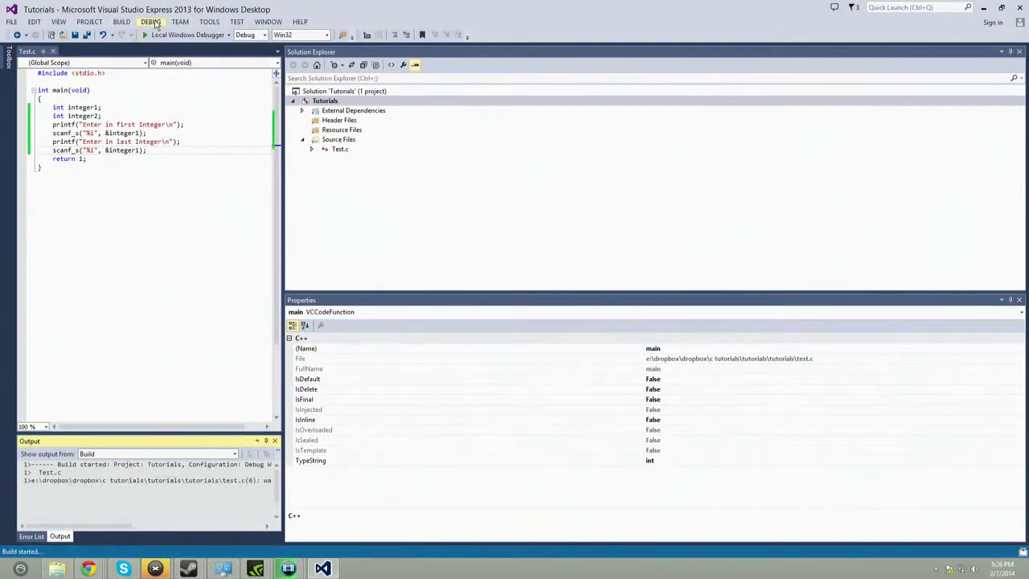
click(151, 23)
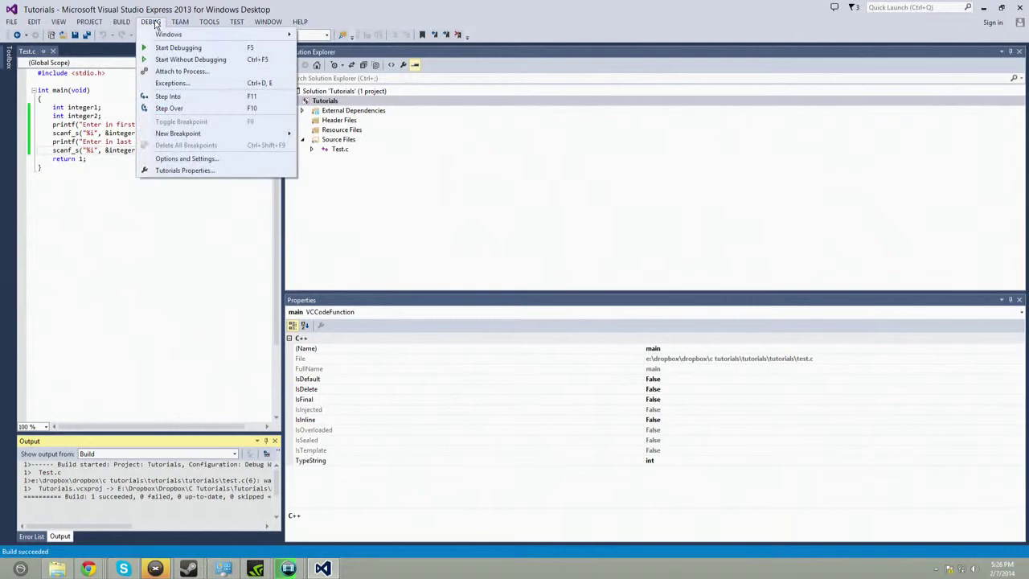
click(189, 58)
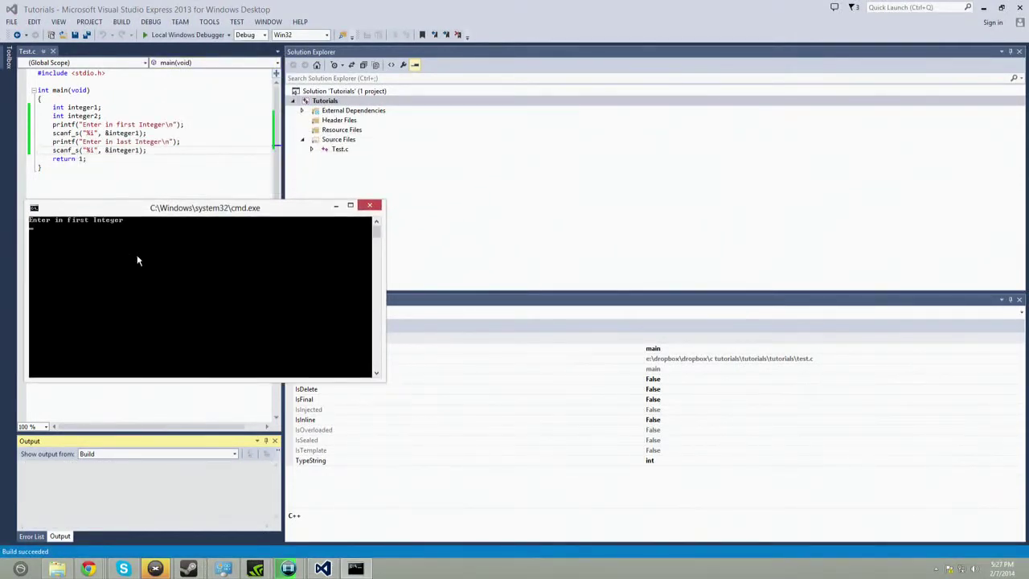
text(1)
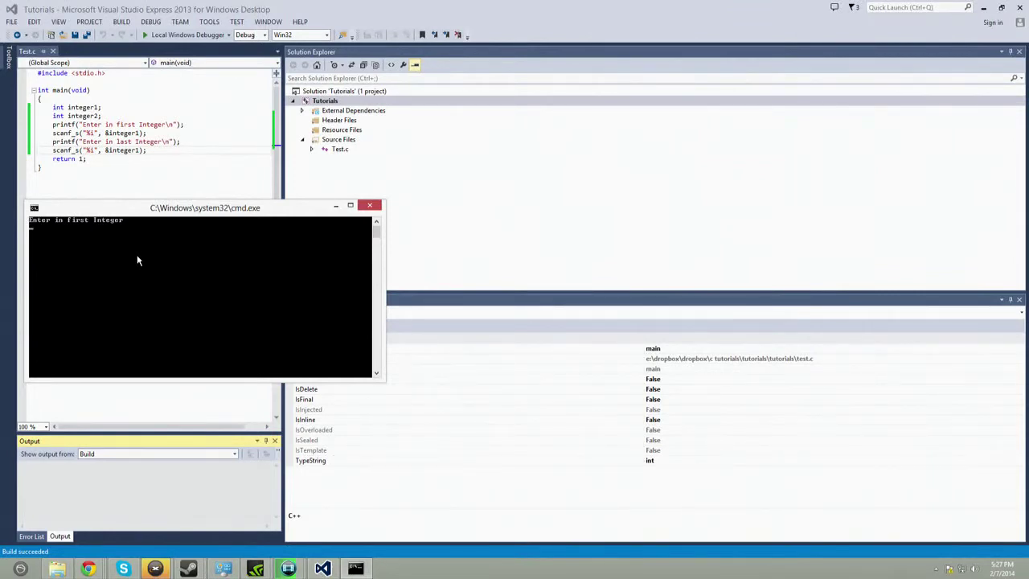
text(4)
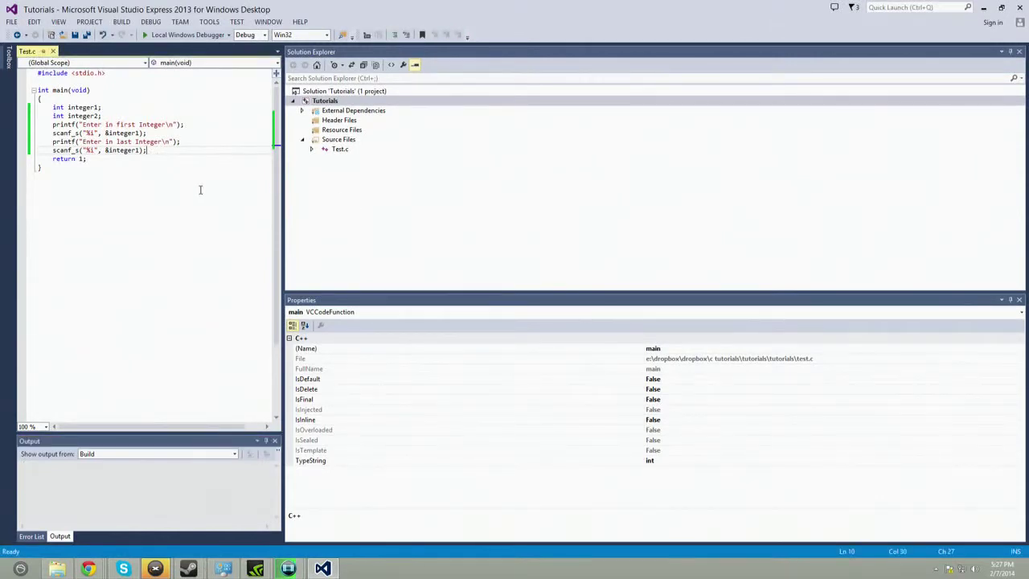
Add printf("first %i second %i", integer1, integer2); after the two reads
text(printf()
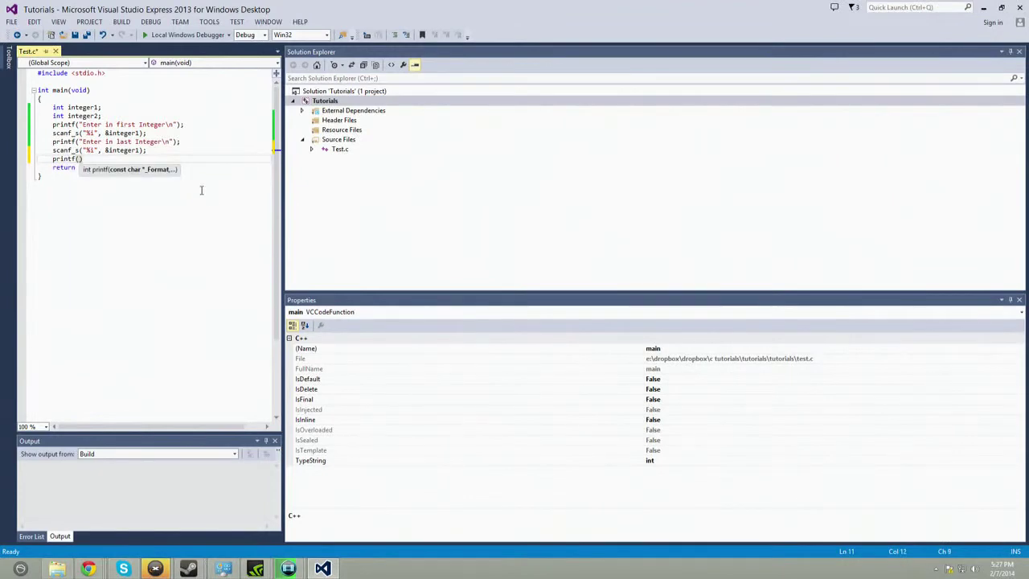
text("first")
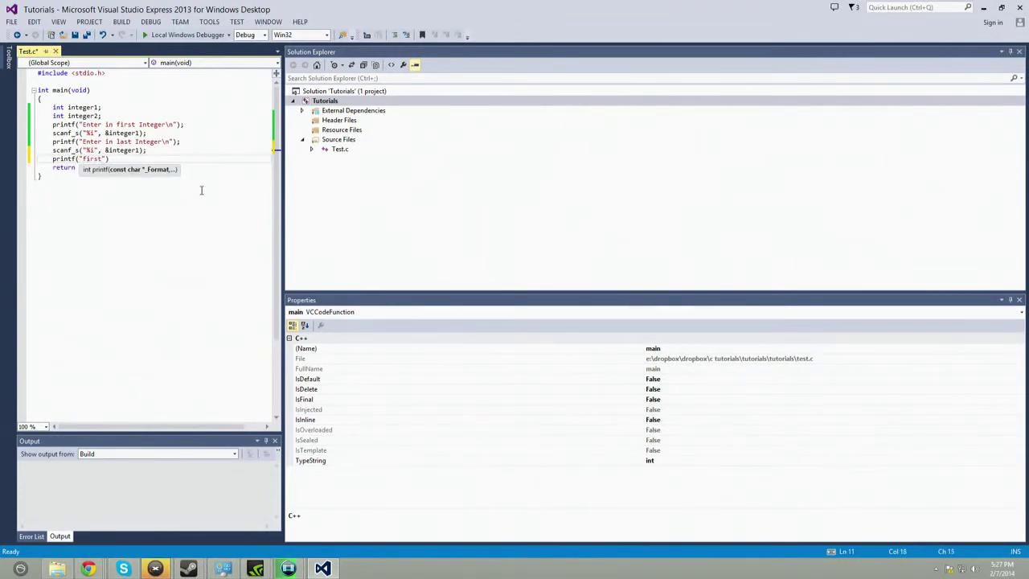
text(%i)
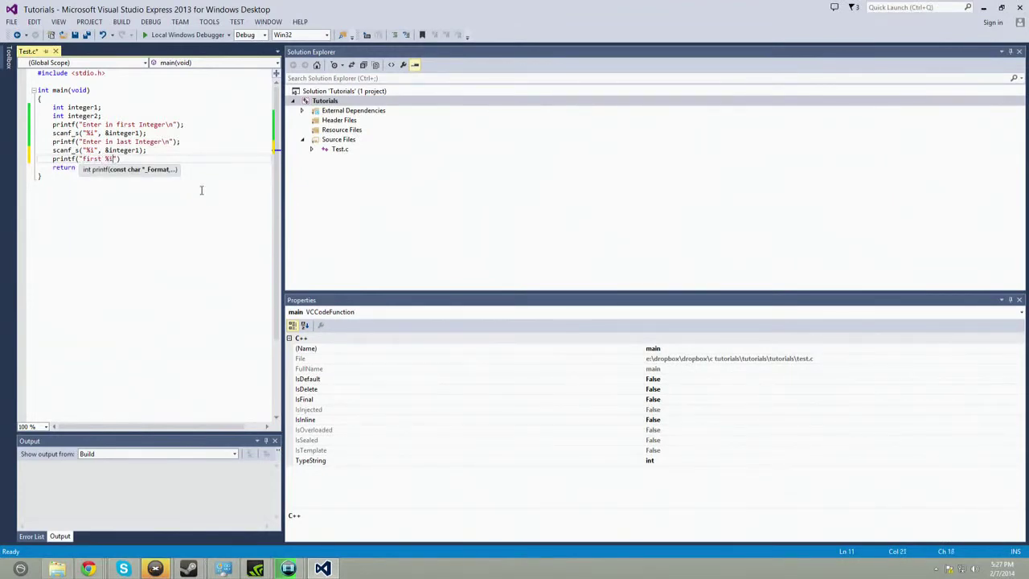
text(second %i)
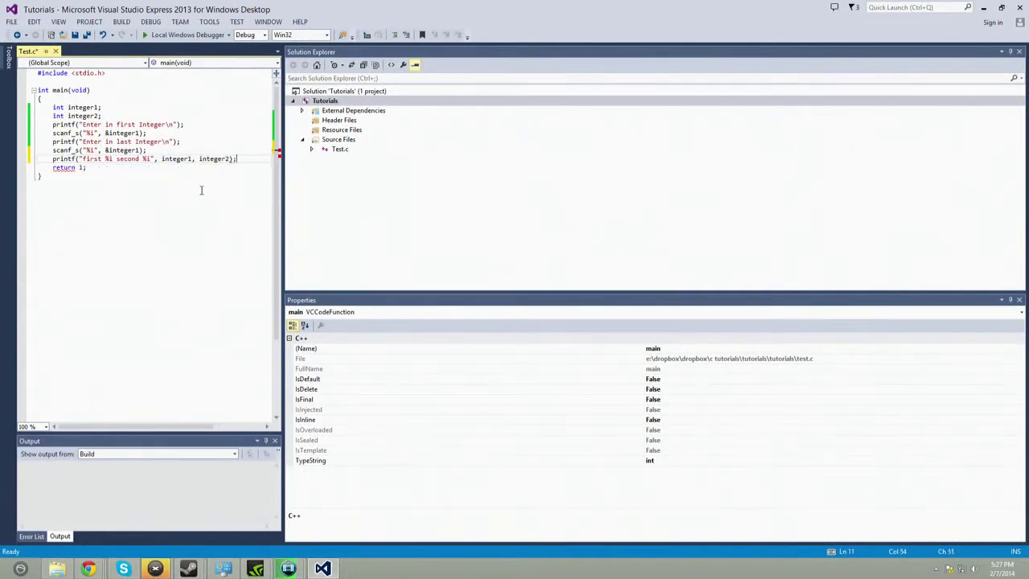
Build and run the program via DEBUG > Start Debugging
click(151, 22)
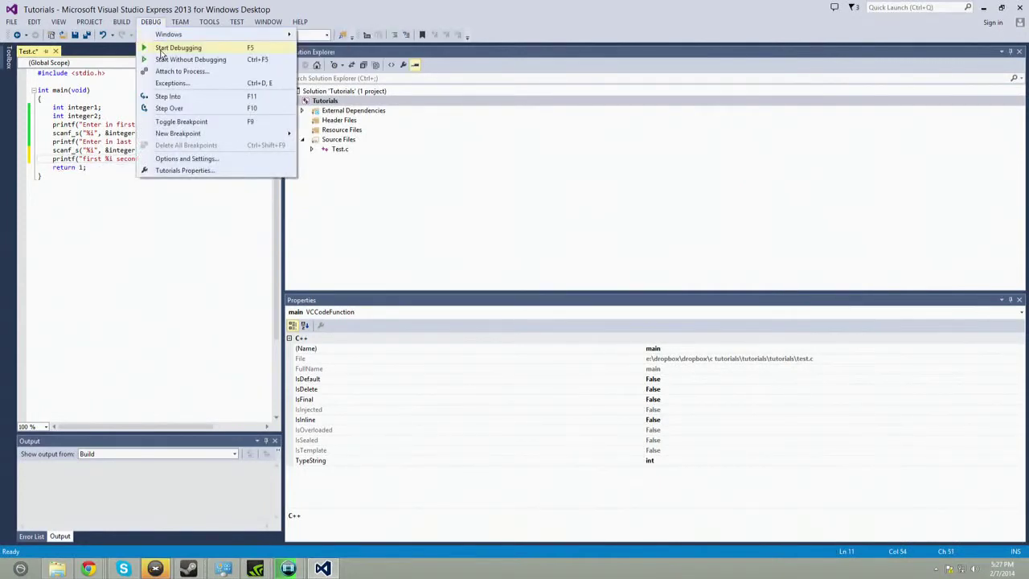
click(177, 48)
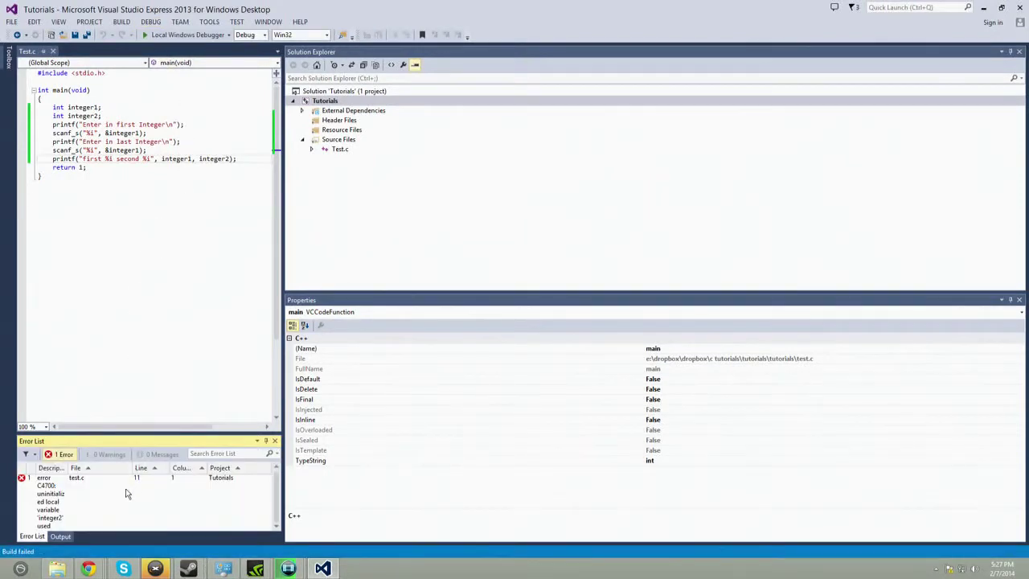
mouse_move(64, 511)
text(2)
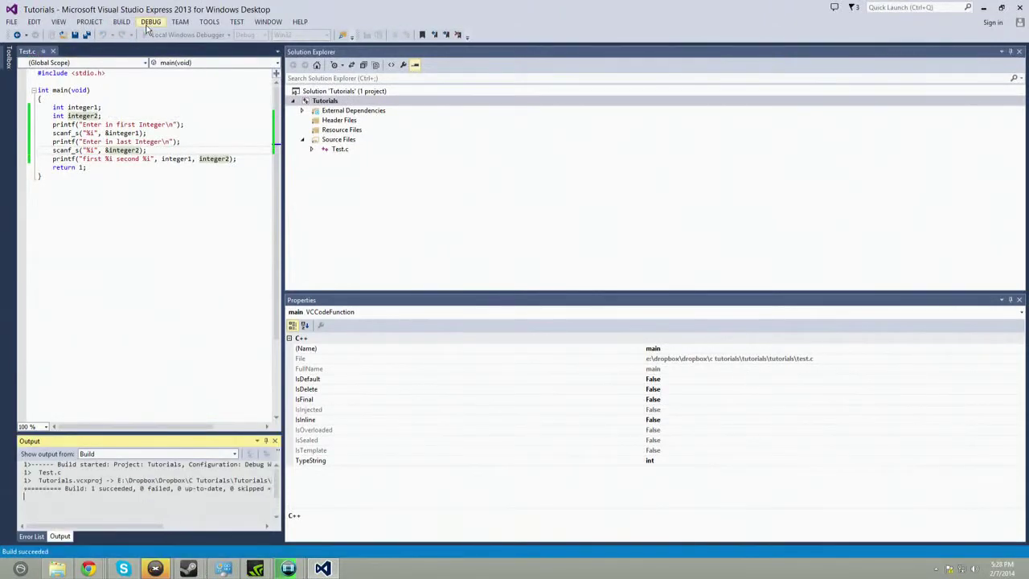
Start without debugging, enter 1 and 4 in the console, then close the console window
click(151, 22)
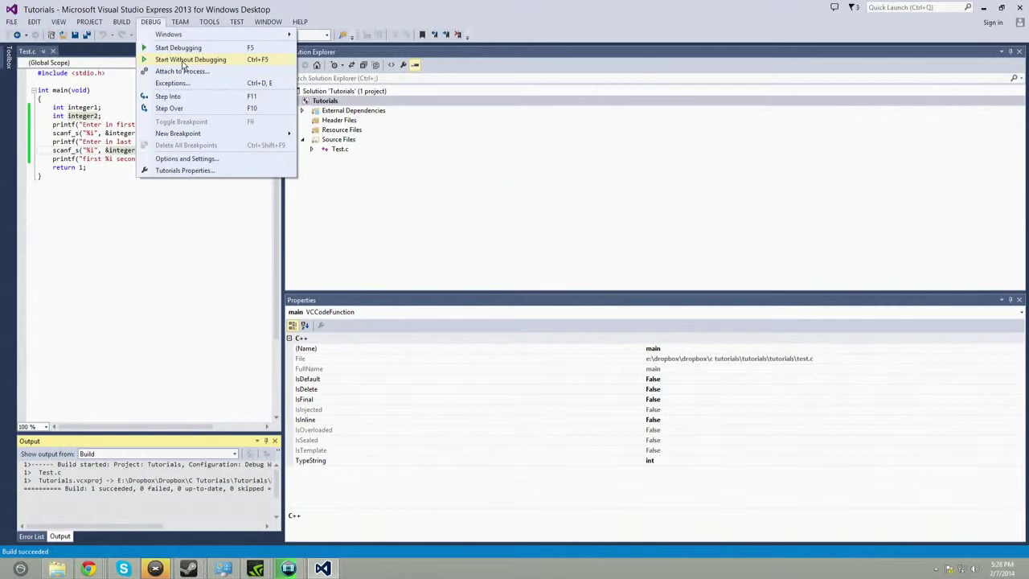
click(190, 58)
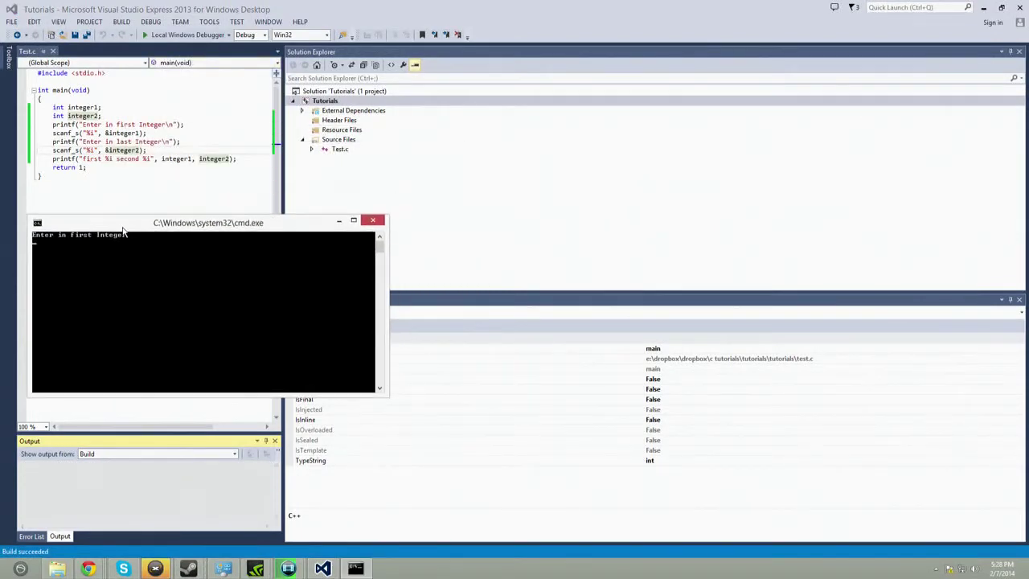
mouse_move(190, 306)
text(1)
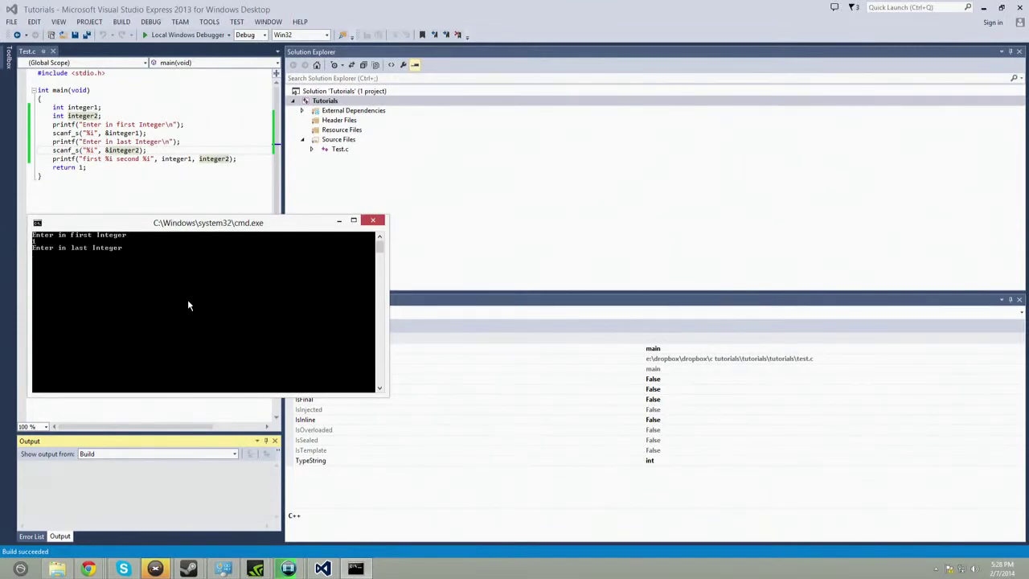
text(4)
click(161, 141)
text(econd)
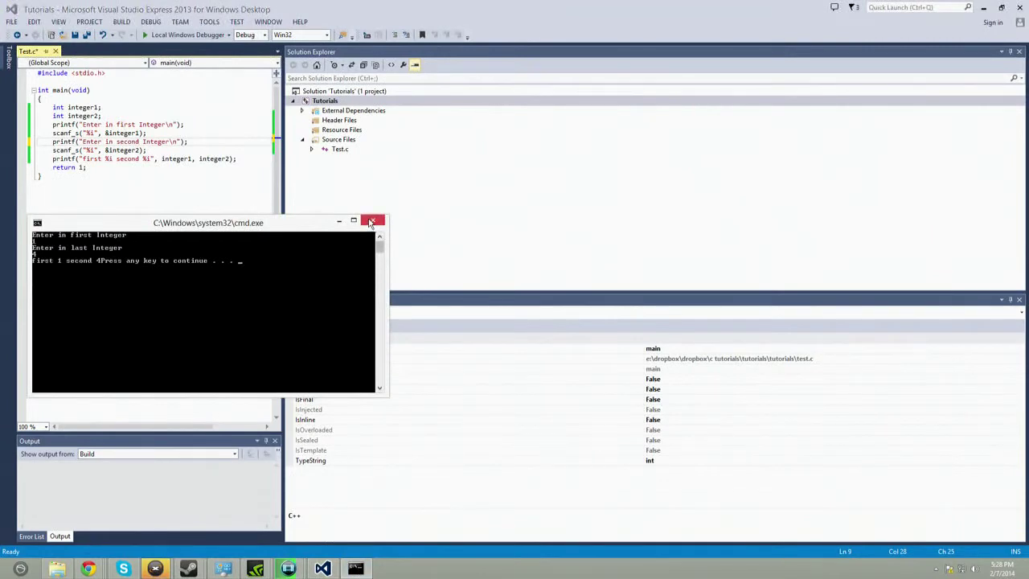
click(373, 221)
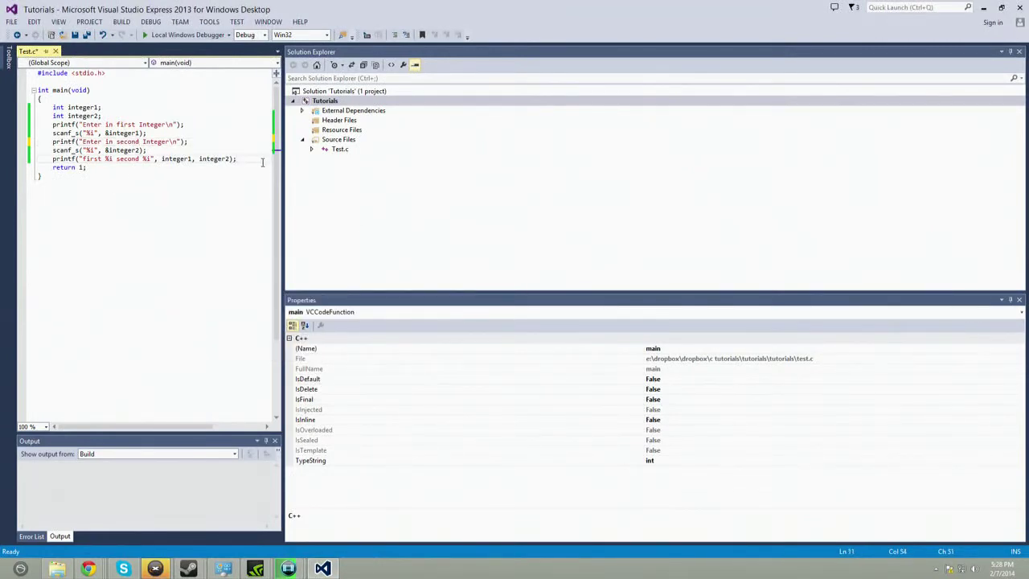
Declare int sum = integer1 + integer2 on a new line before return
key(enter)
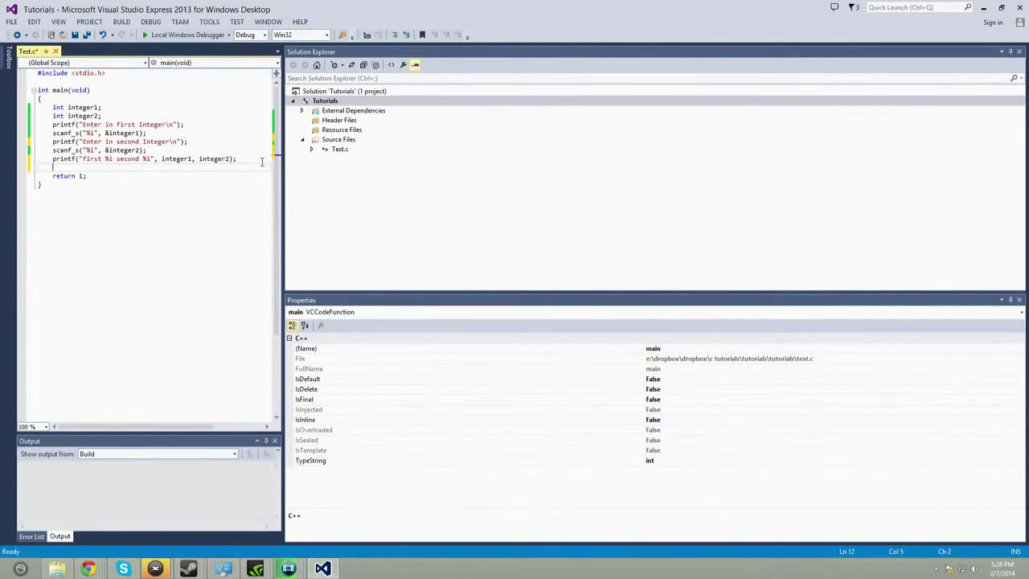
text(int sum;)
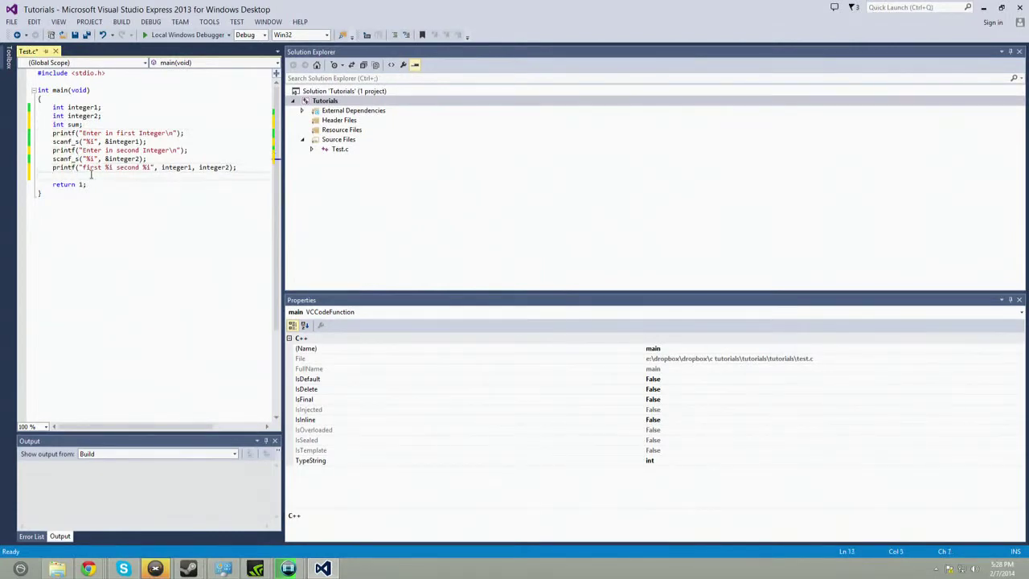
text(int sum = integer1 + integer2;)
text(printf())
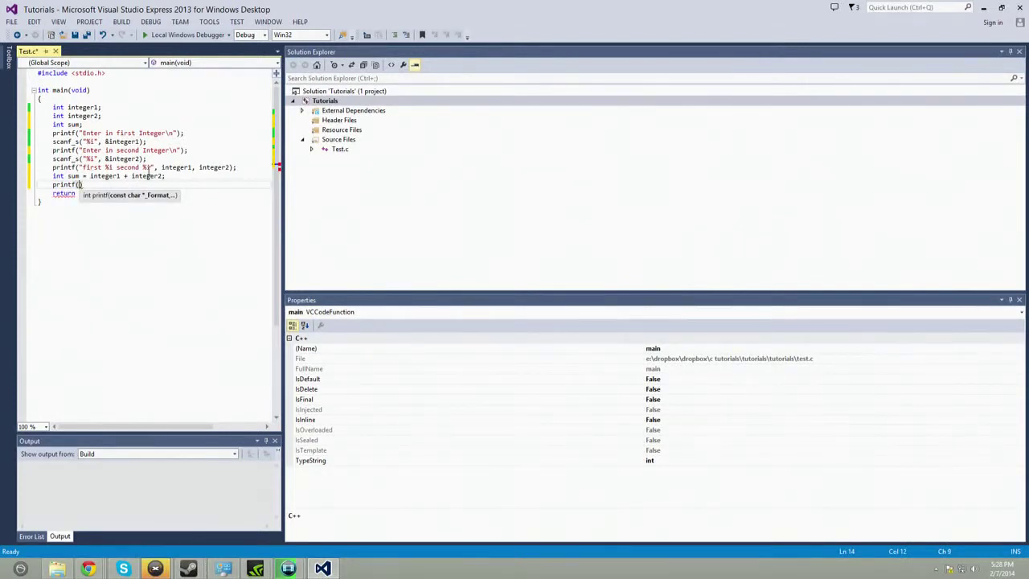
click(148, 159)
text(\n)
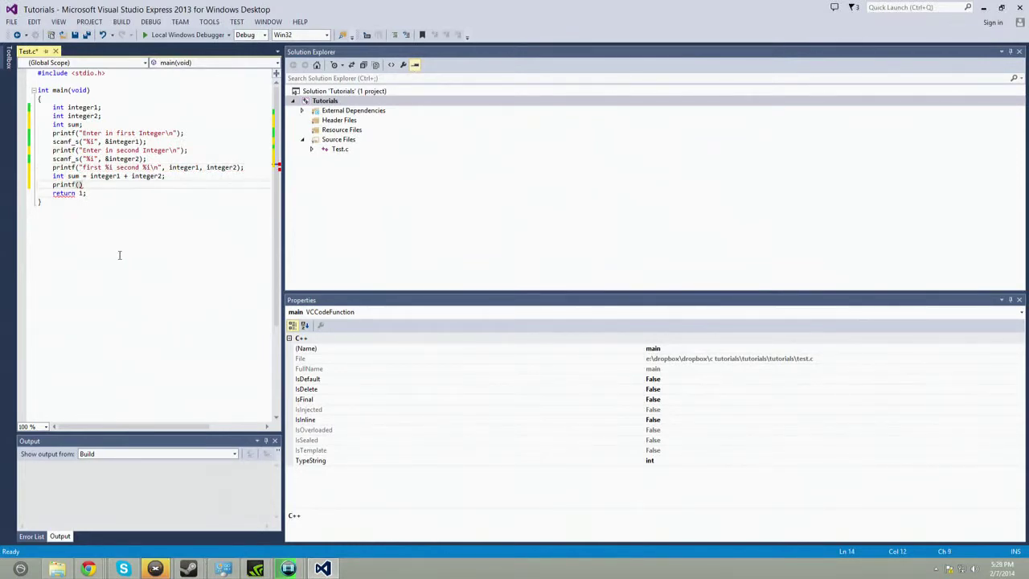
Add printf("sum of the two is %i\n", sum); below the sum calculation
text("s)
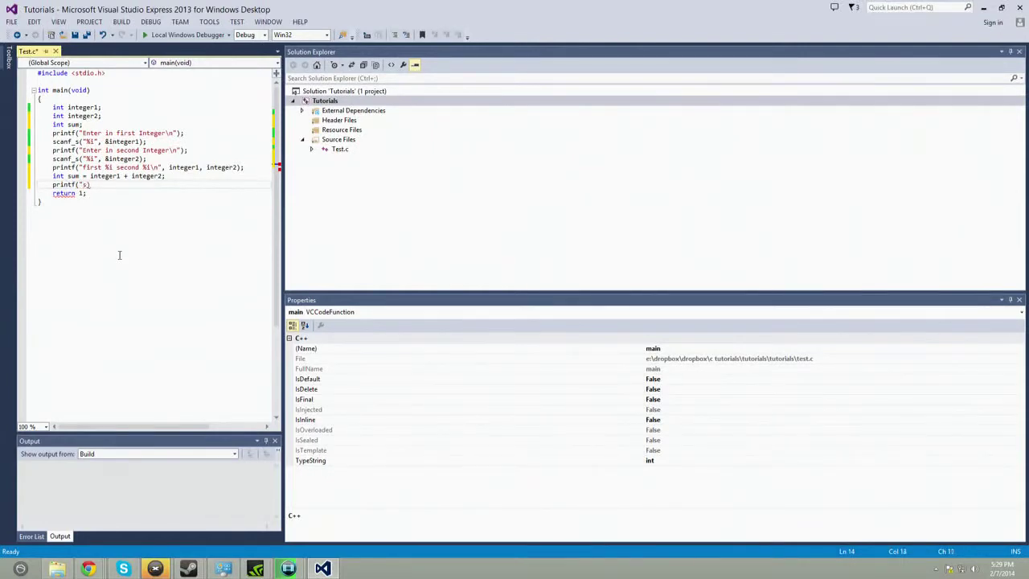
text(sum of the two)
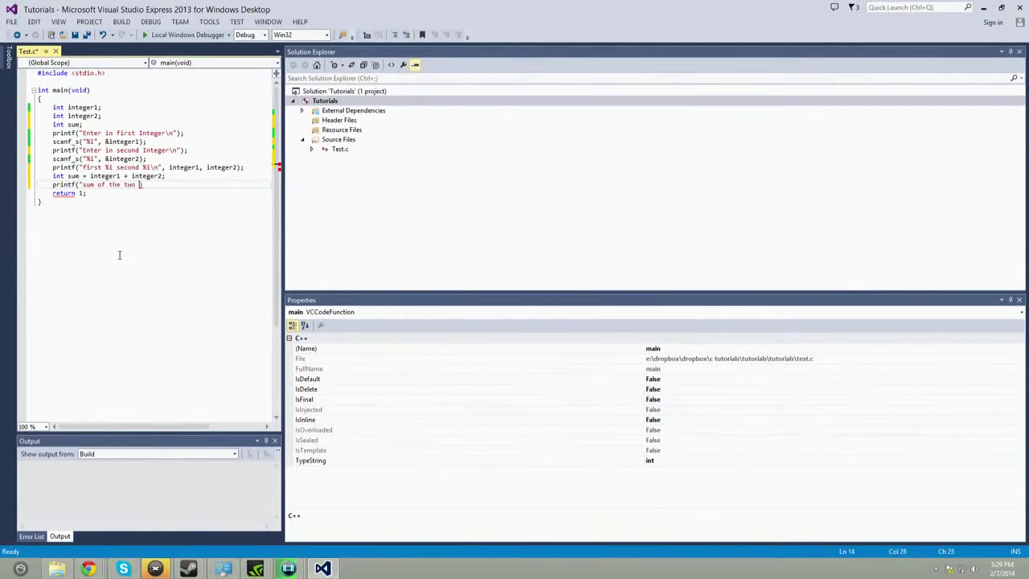
text(is %)
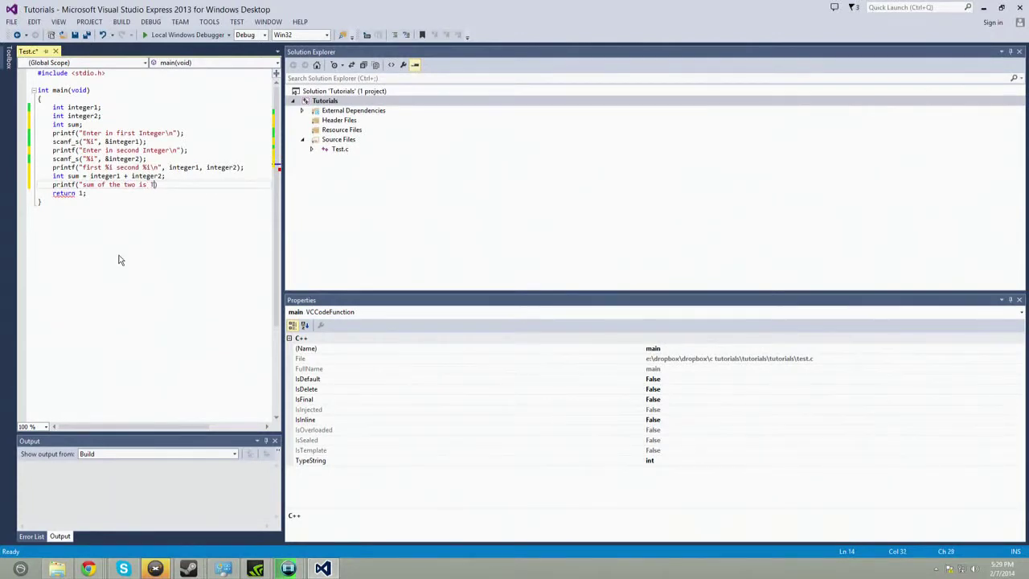
text($)
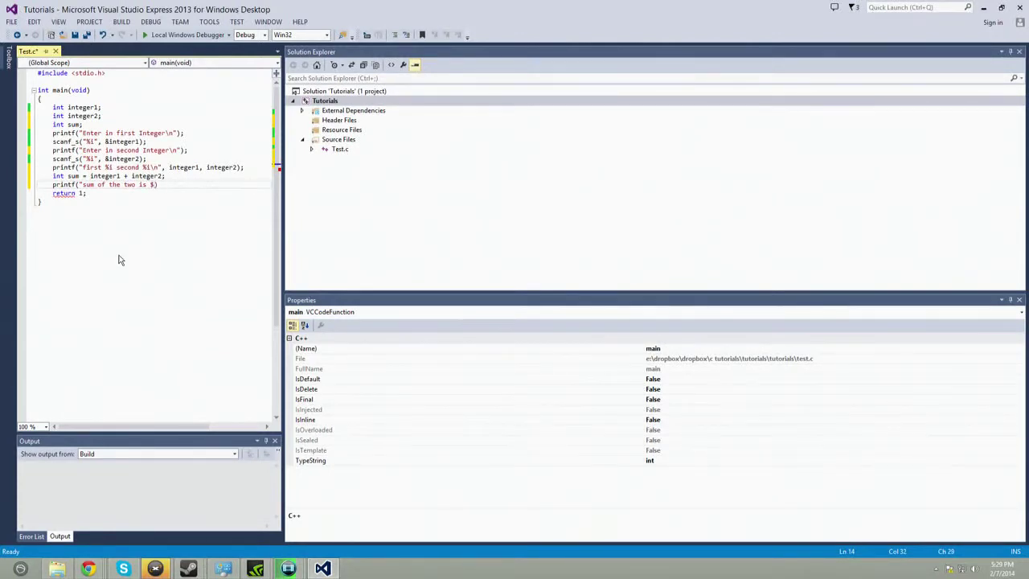
text(%i)
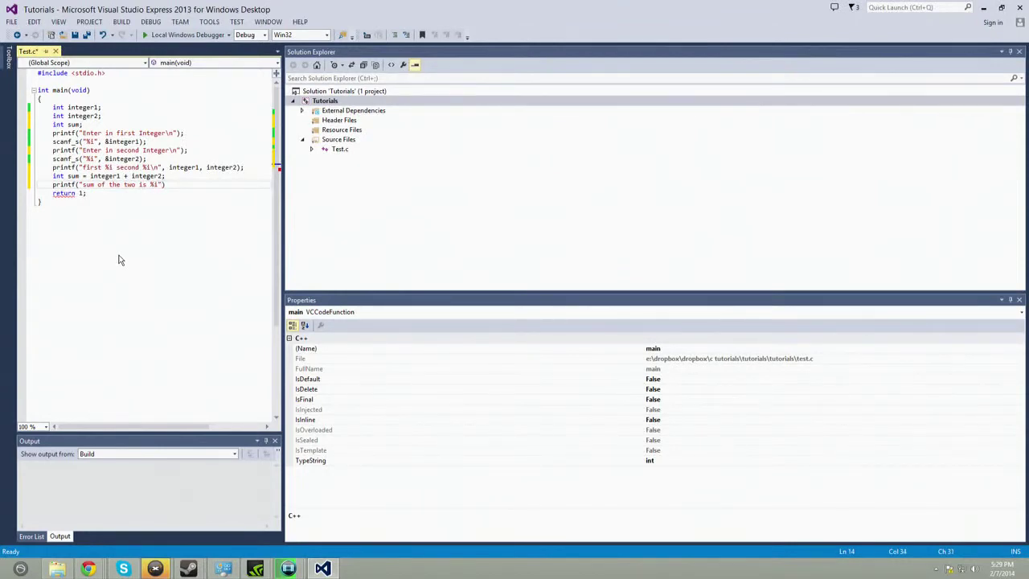
text(,sum)
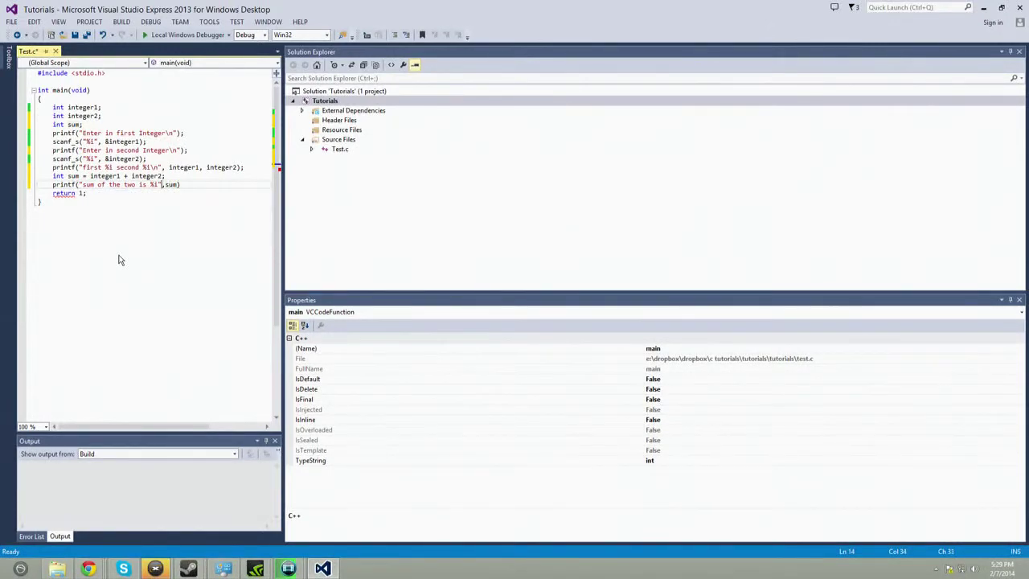
text(\n)
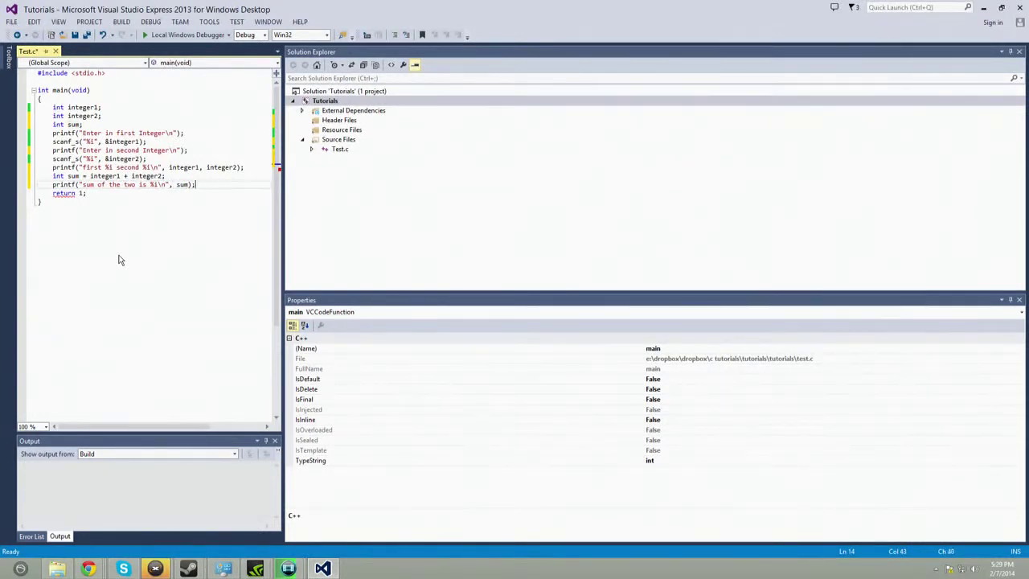
click(151, 23)
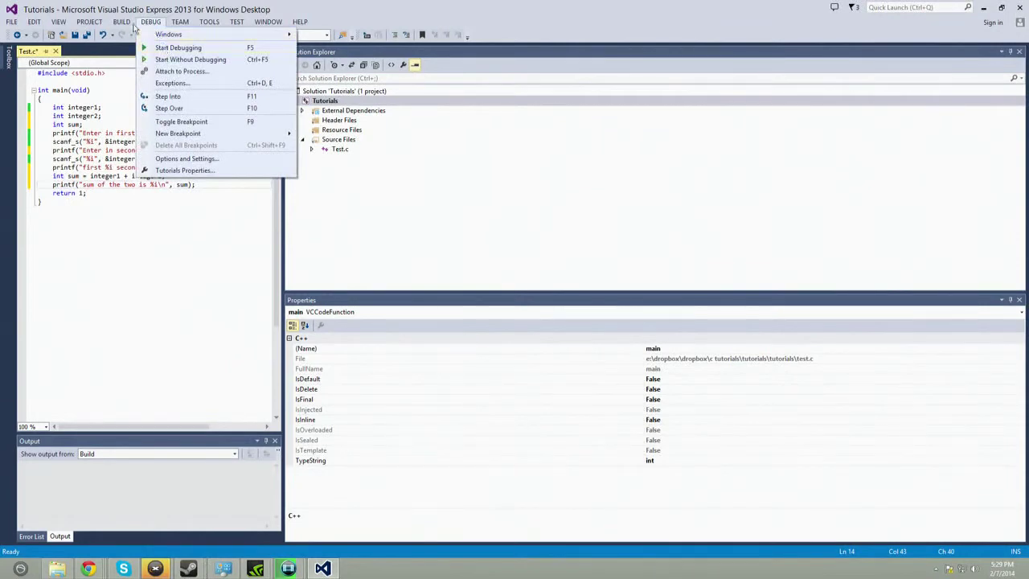
Run the build, remove the duplicate int on sum after error C2086, and run again without the debugger
click(177, 48)
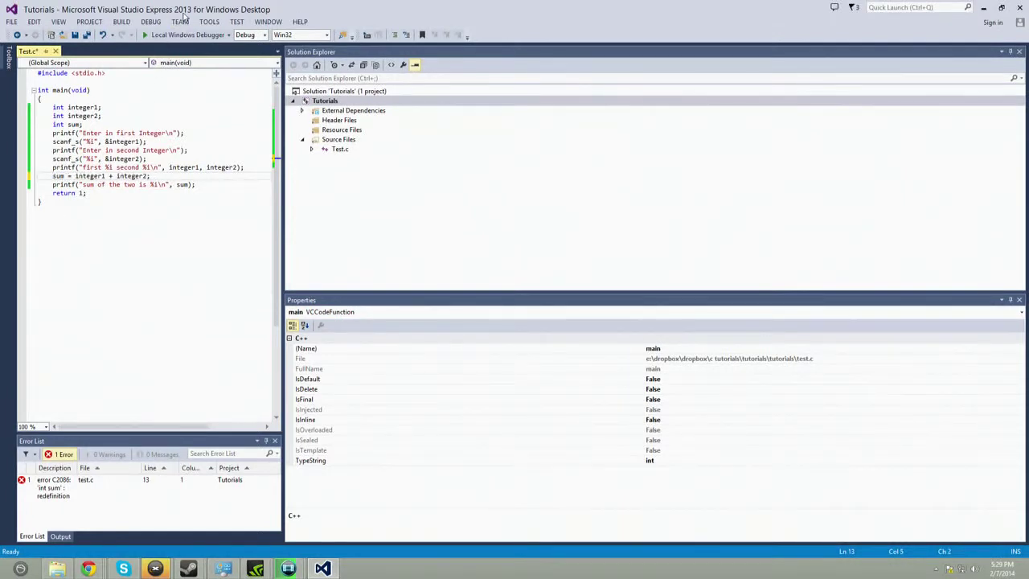
click(185, 36)
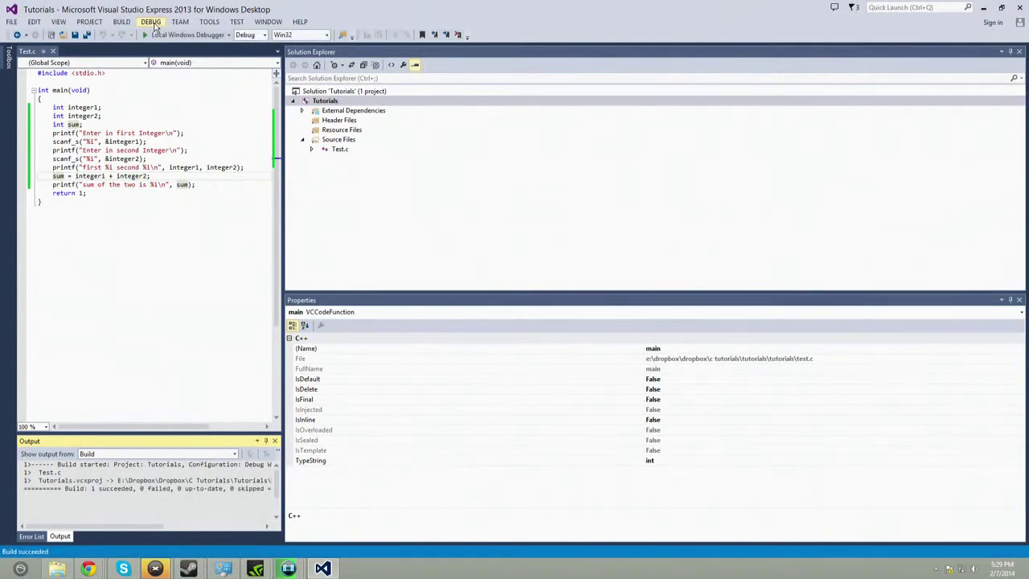
click(151, 22)
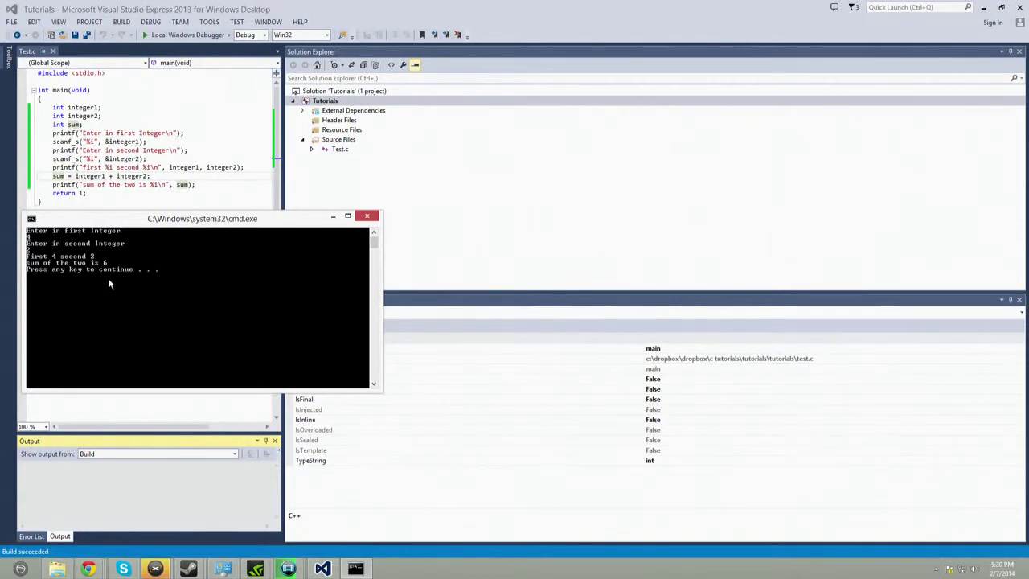
mouse_move(105, 315)
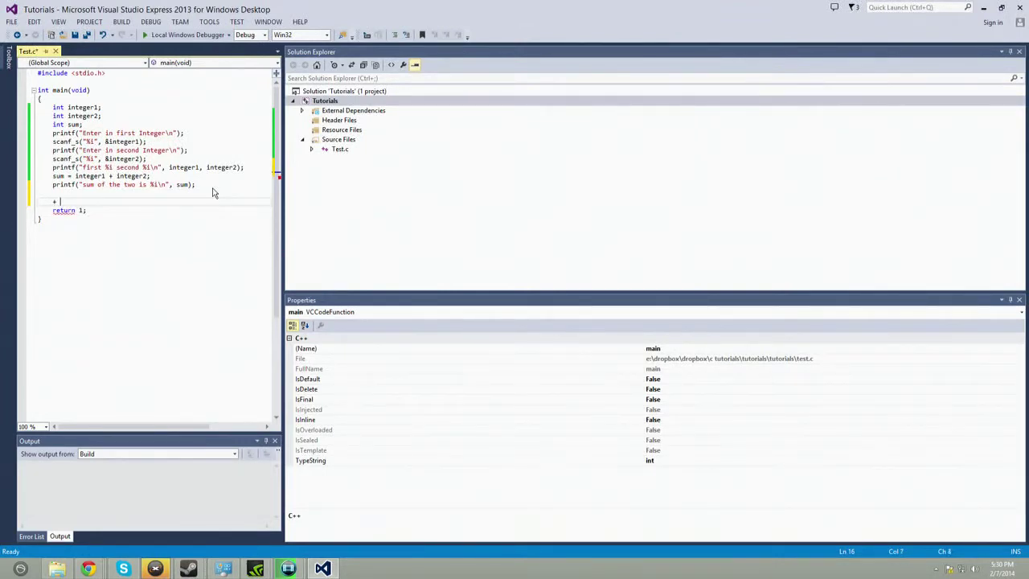
Write note lines '+ addition', '- subtraction', '/ division', '* multiplication', '% remainder of 5/4' below the sum printf
text(addition)
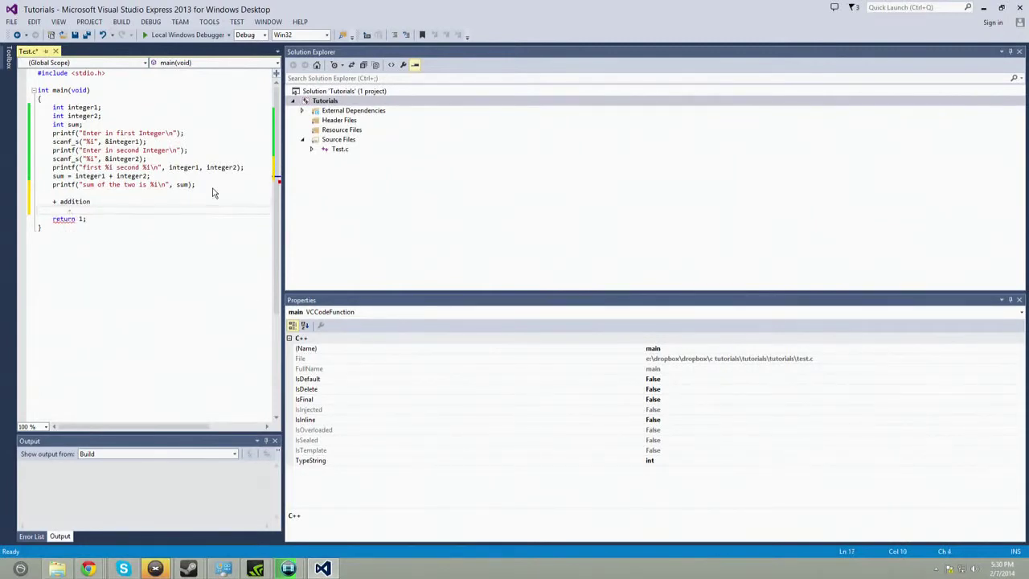
text(- subtraction)
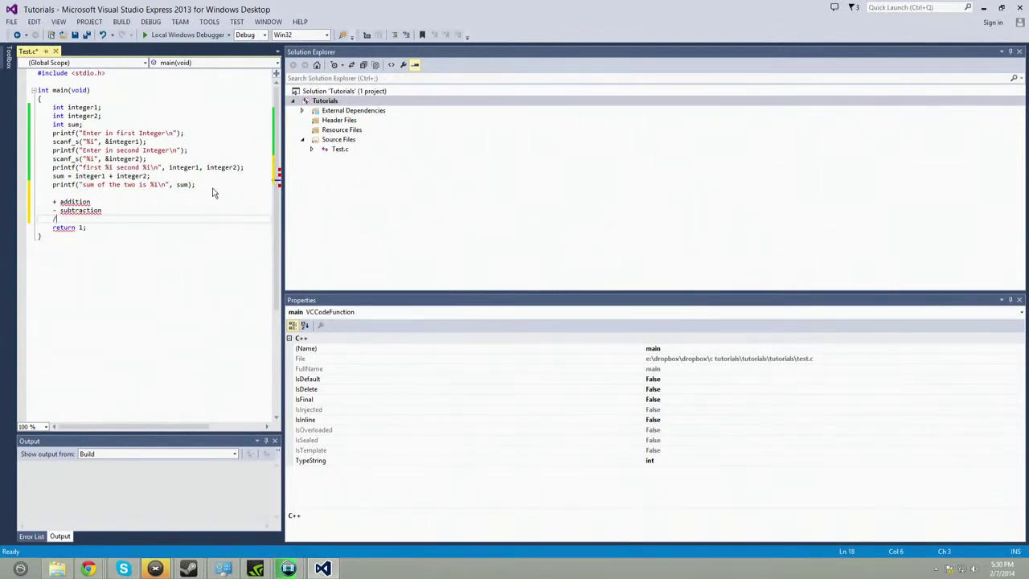
text(/)
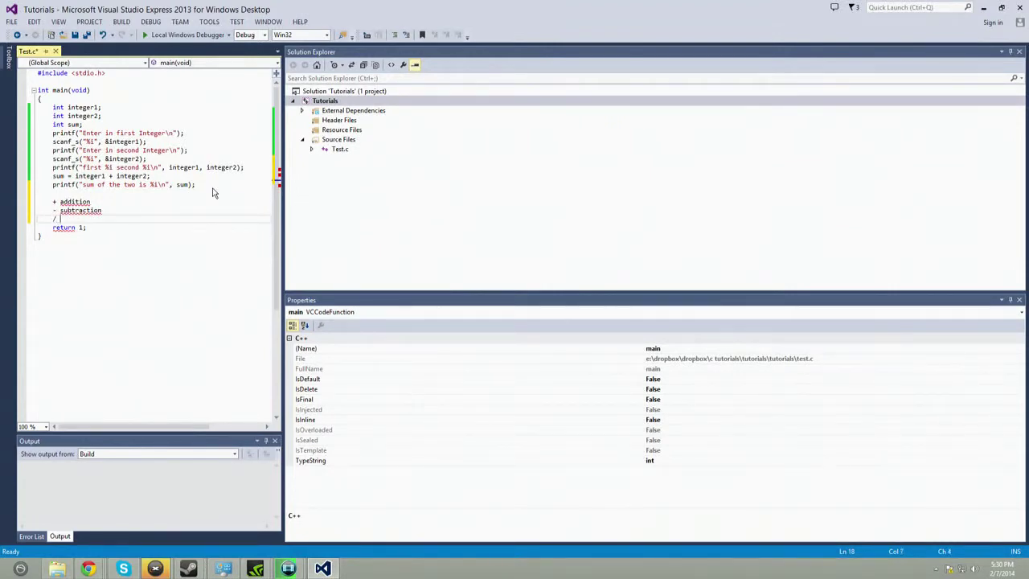
text(division)
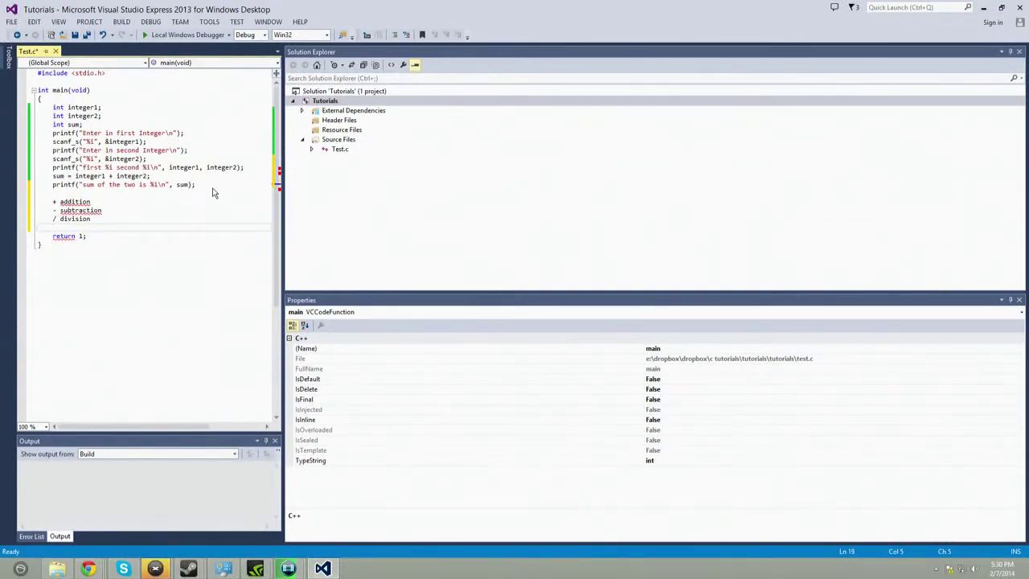
text(s)
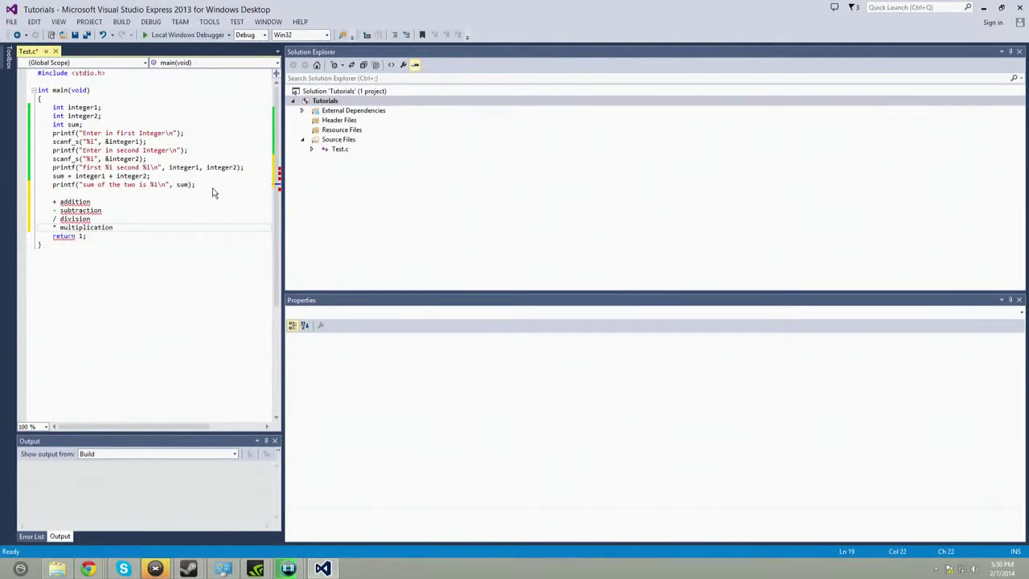
text(x)
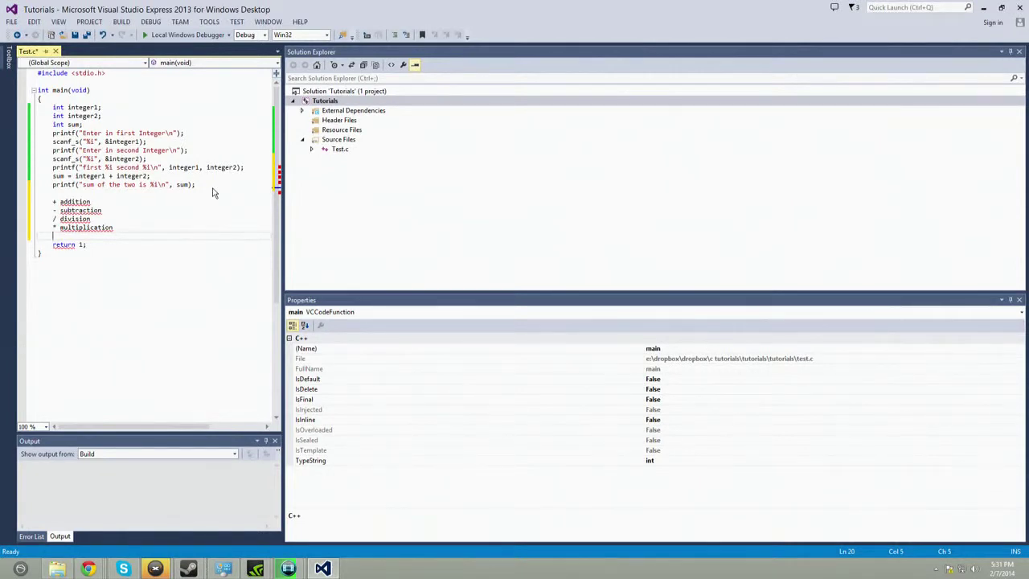
text(%)
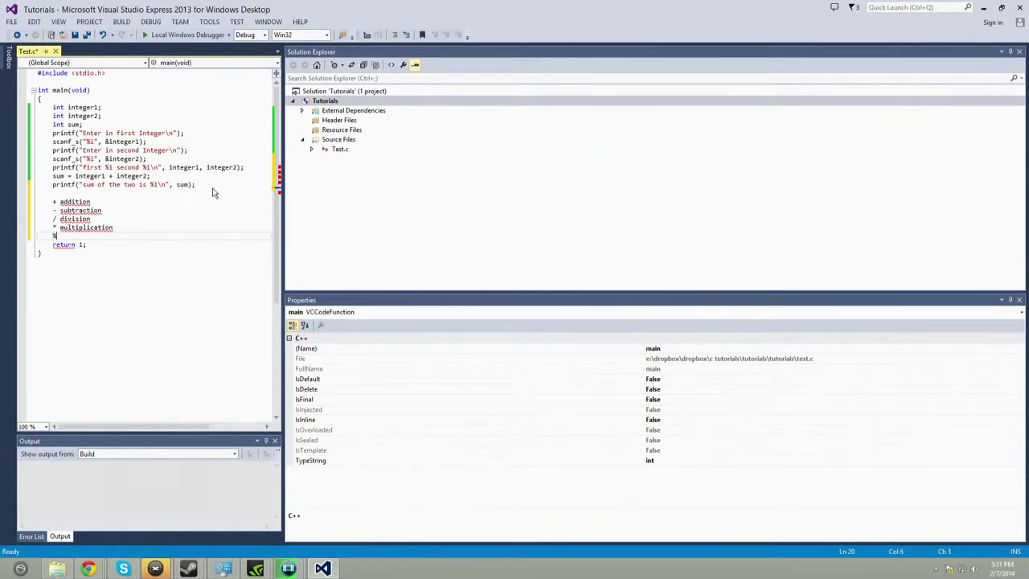
text(remainder of)
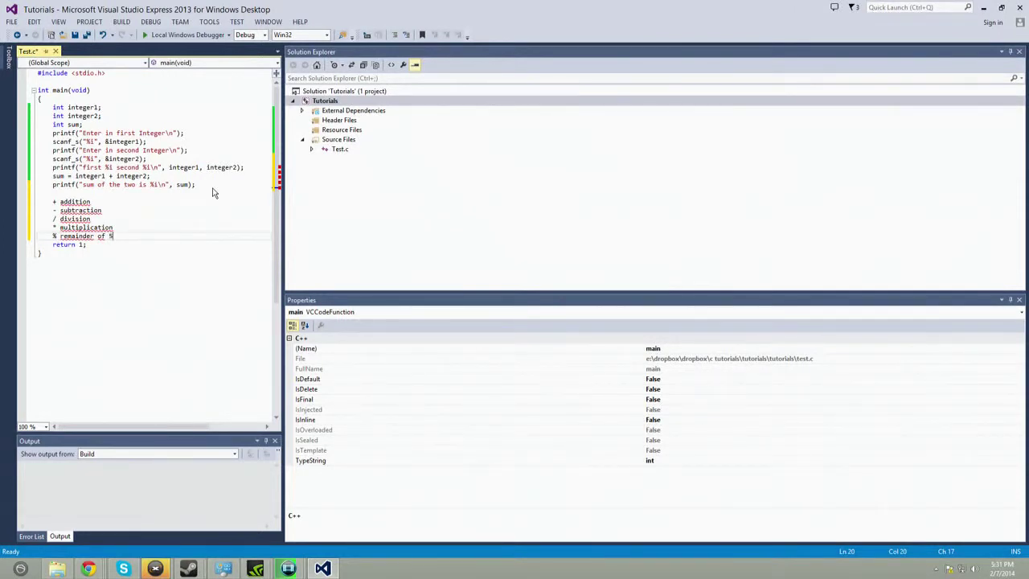
text(5/4)
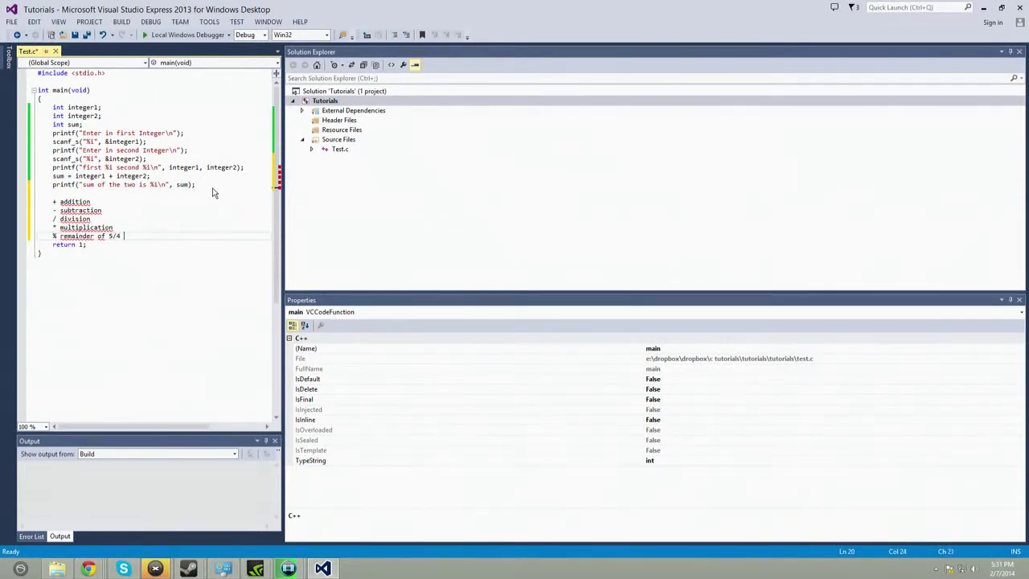
text(remainde)
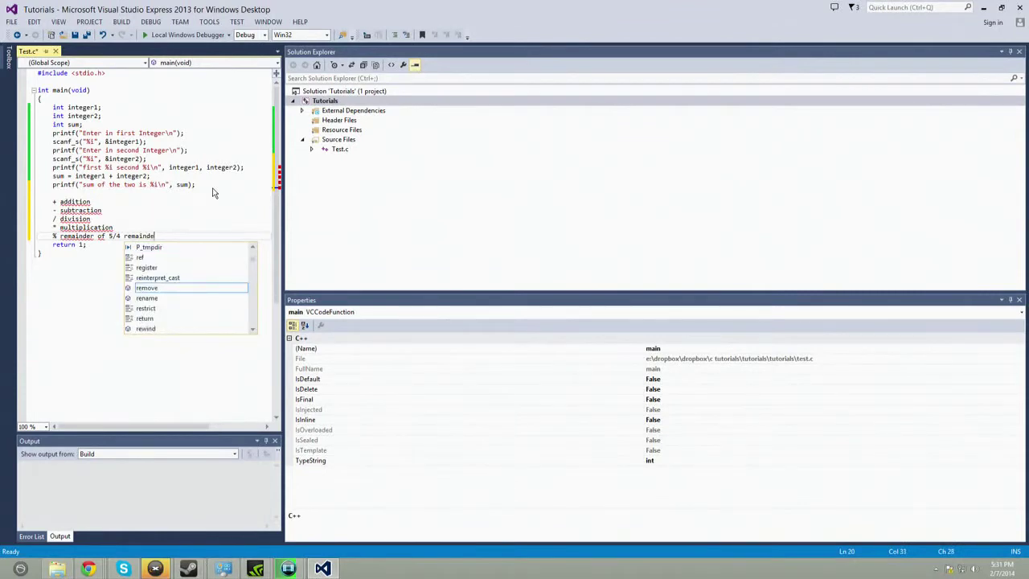
text(r)
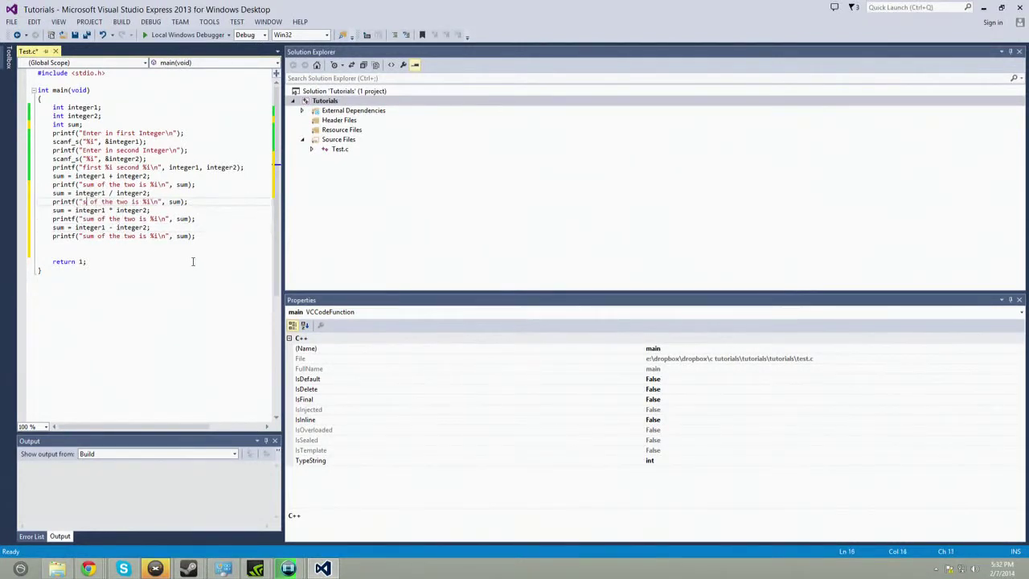
Label the result printfs divide, multiply, subtract and remainder for the / * - % computations
text(divide)
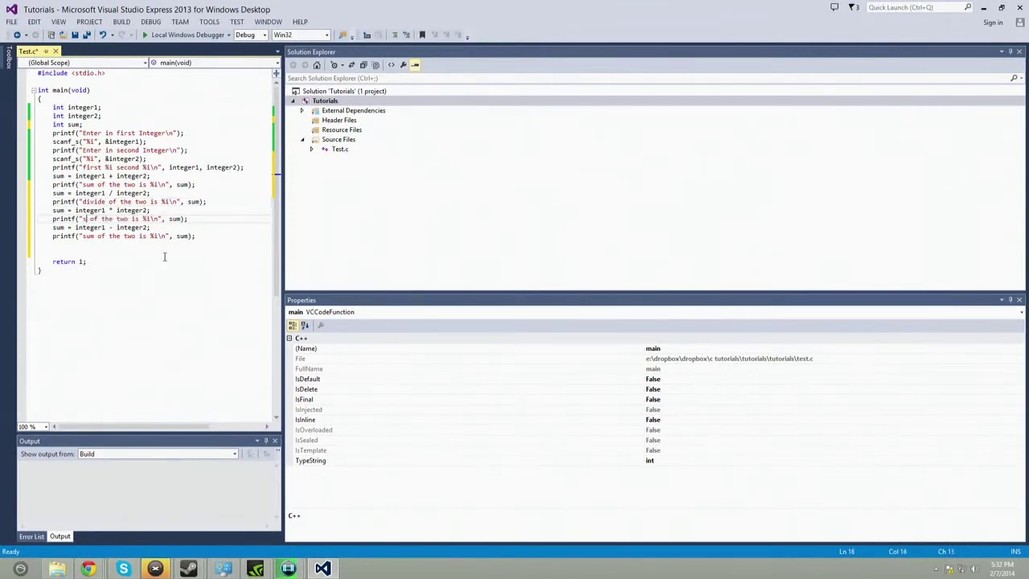
text(multiply)
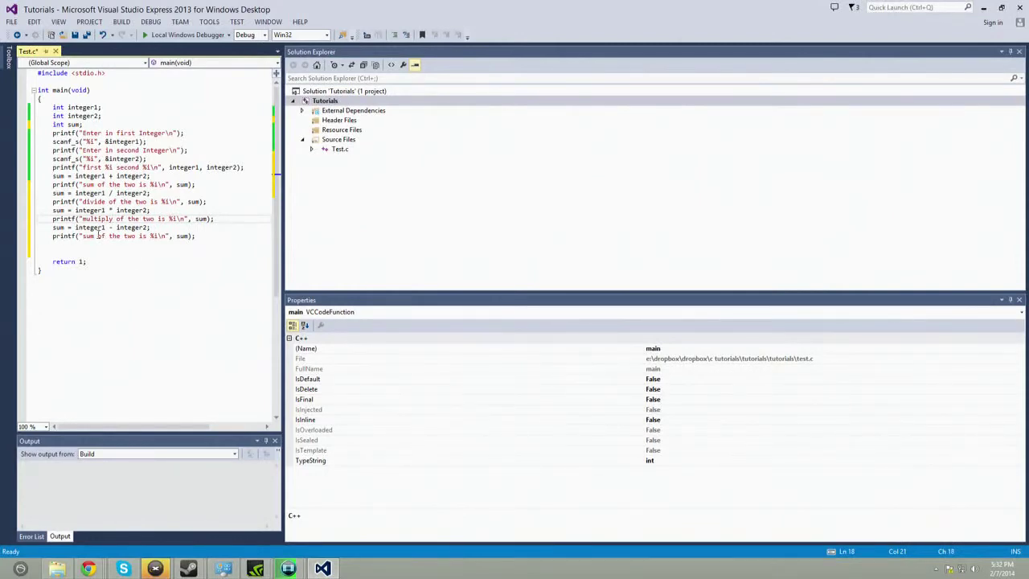
text(subtrof)
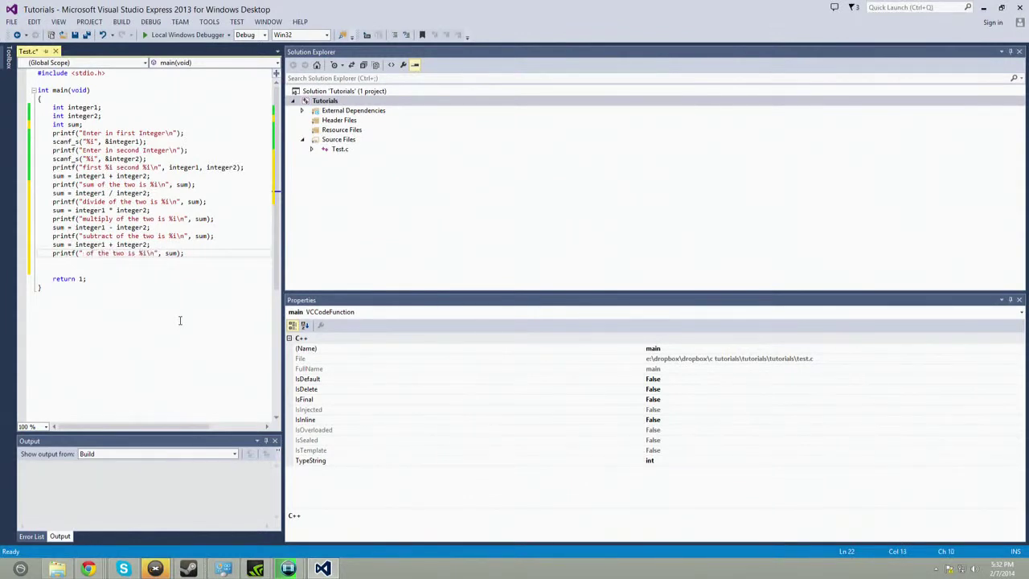
text(remainder)
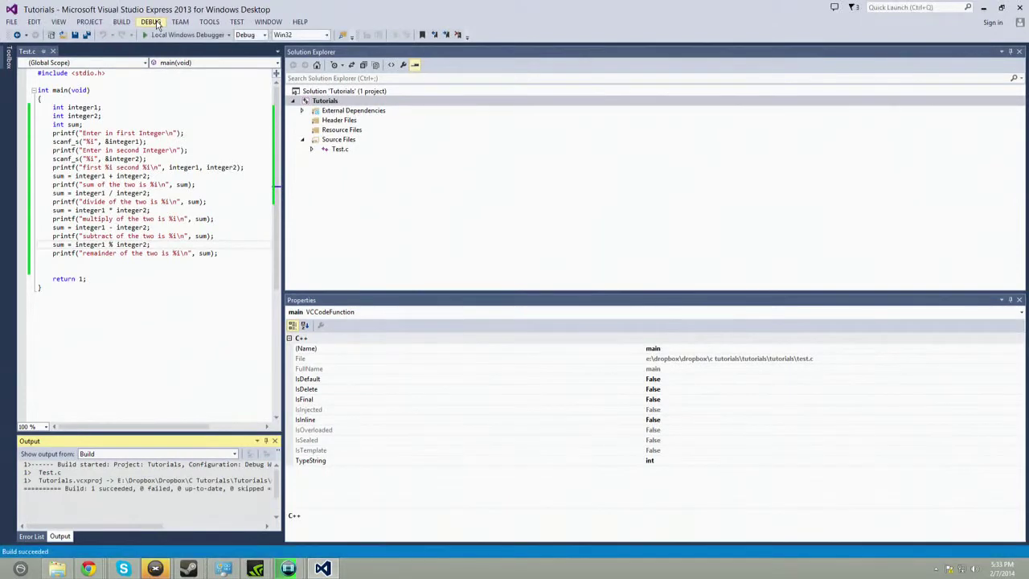
Open the DEBUG menu after the successful build
click(151, 22)
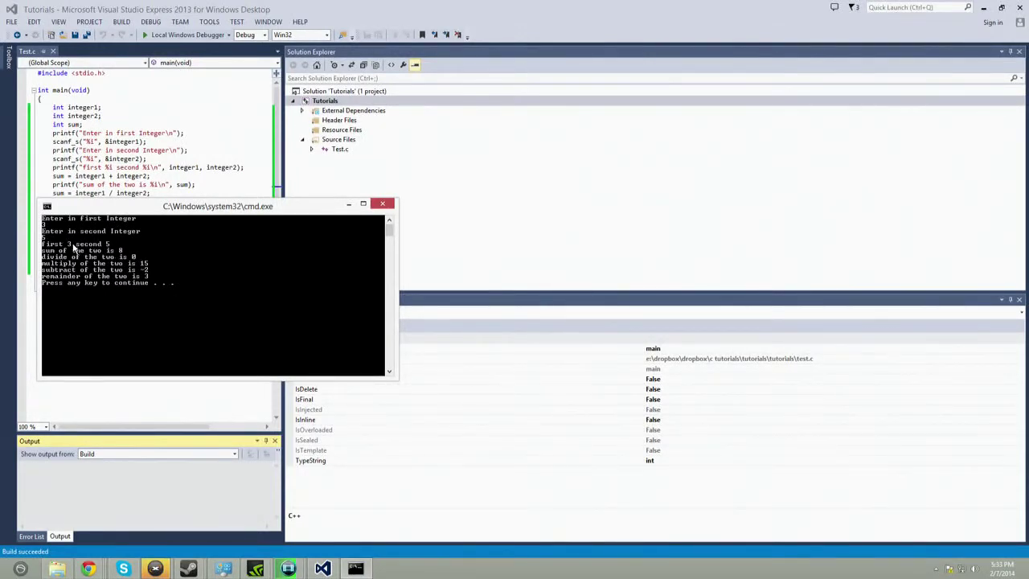
mouse_move(122, 256)
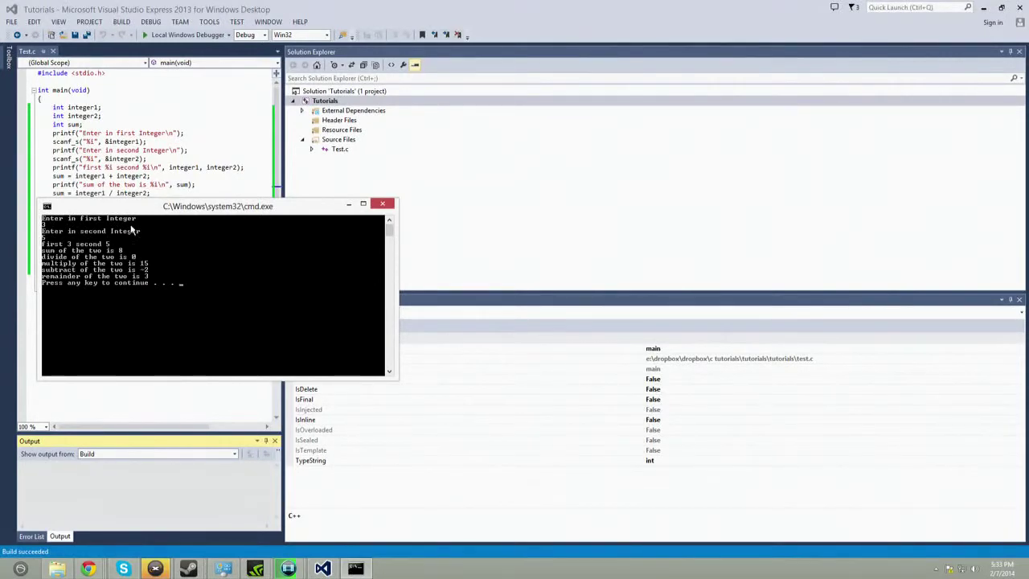
mouse_move(148, 267)
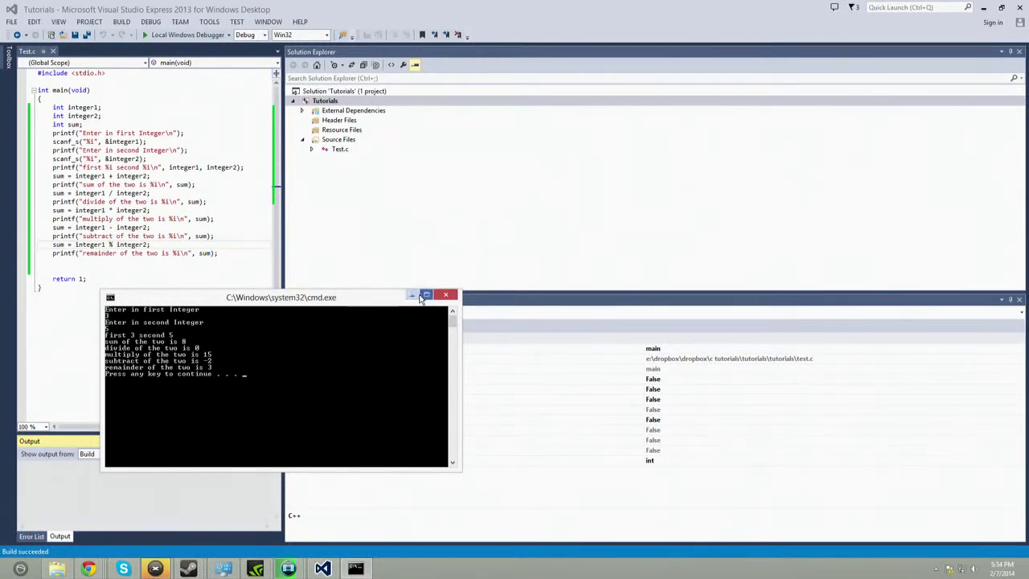
Move the program's console window lower to view the printed results
drag(280, 297, 198, 274)
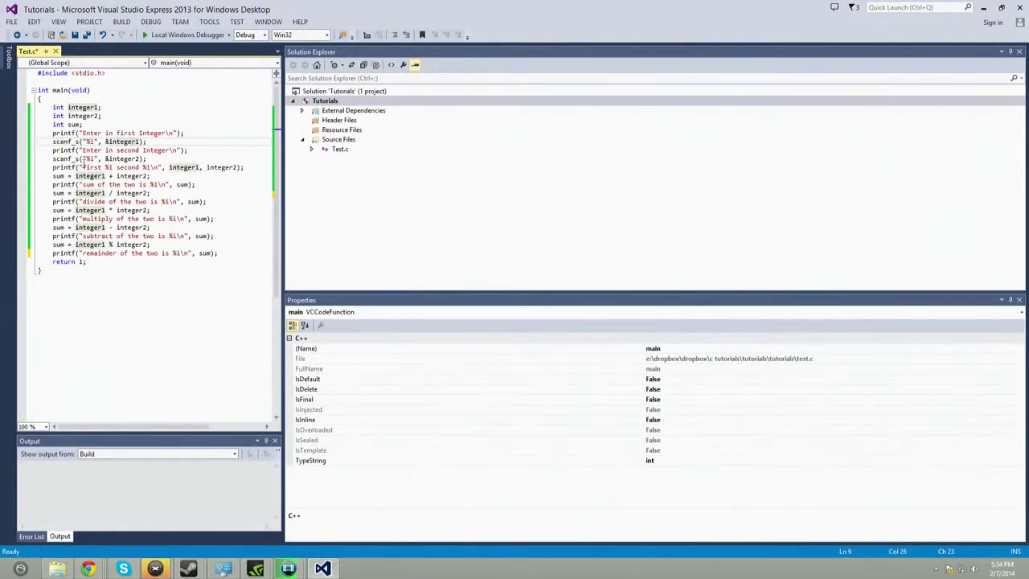
Close the console and place return 1; directly after the remainder printf
click(94, 159)
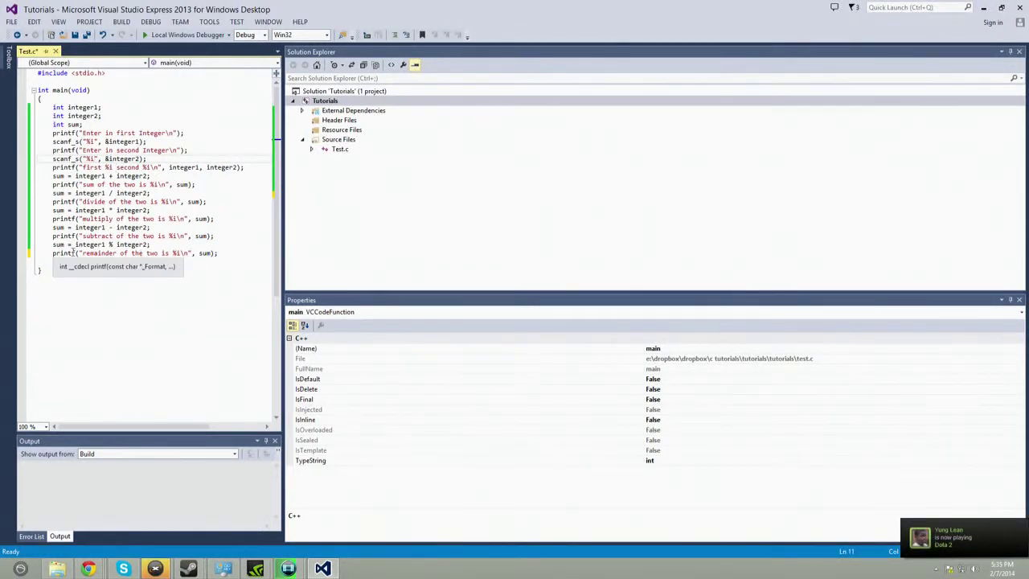
text(return 1;)
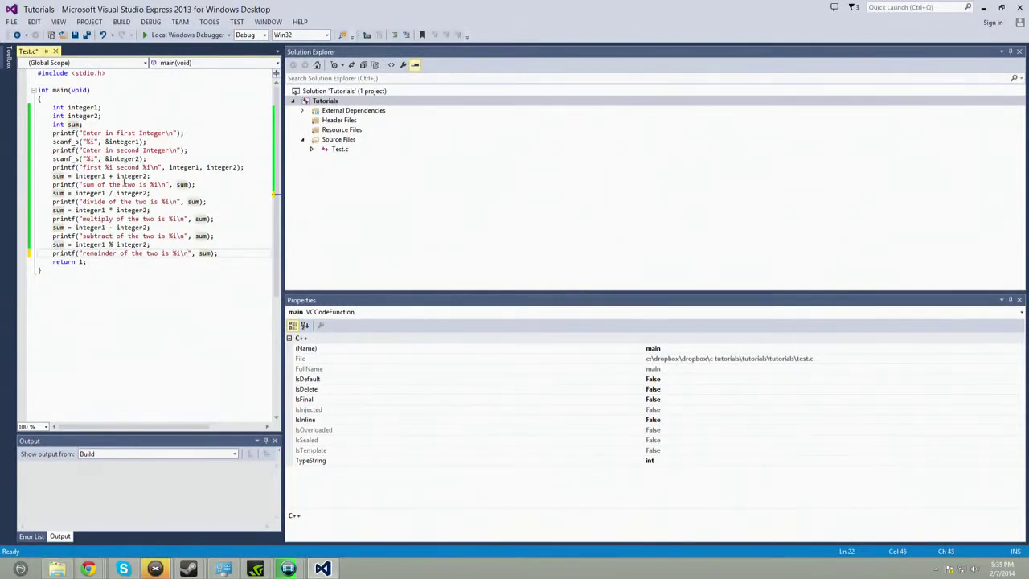
mouse_move(62, 36)
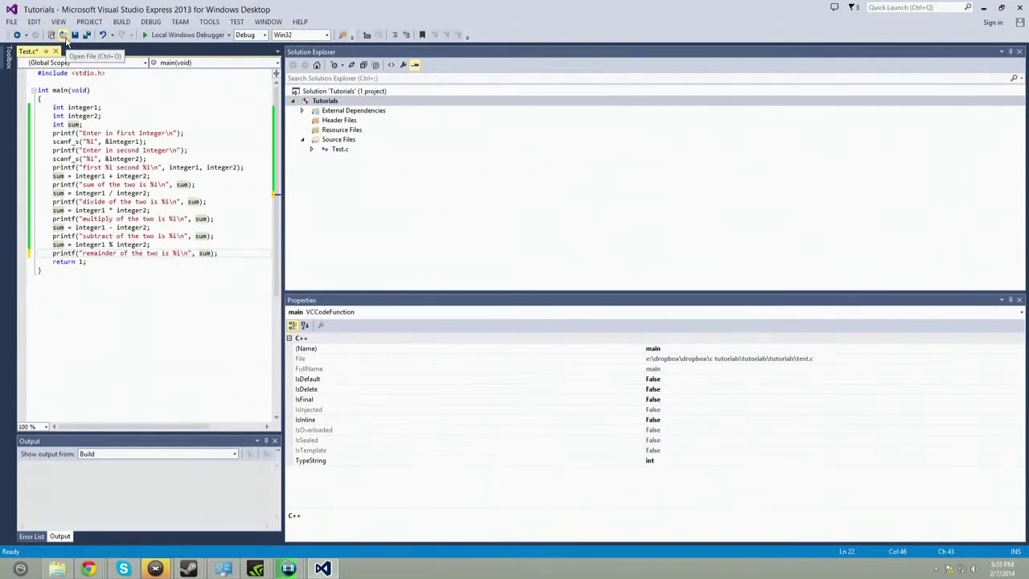